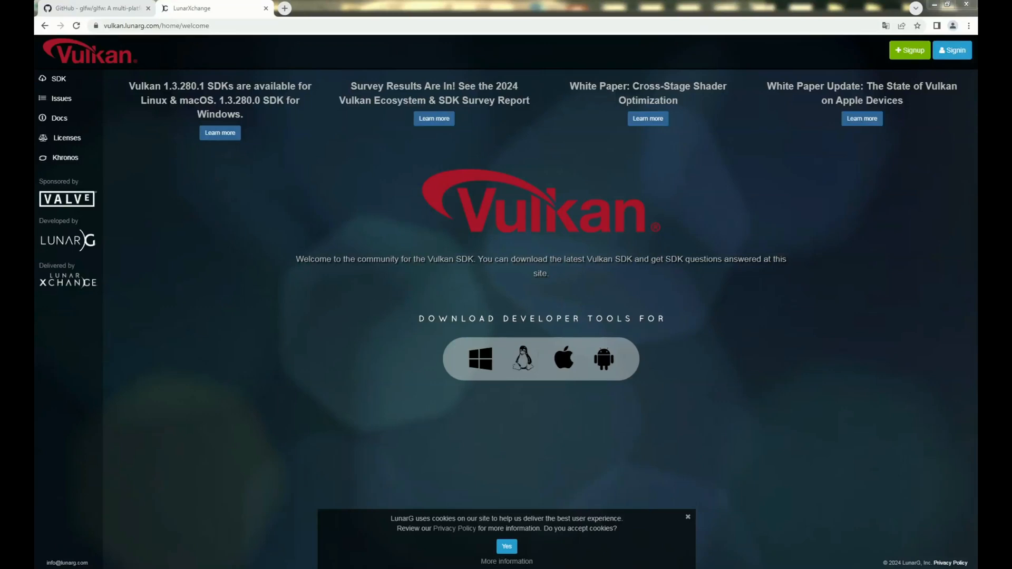
{"action": "mouse_move", "coordinate": [685, 359]}
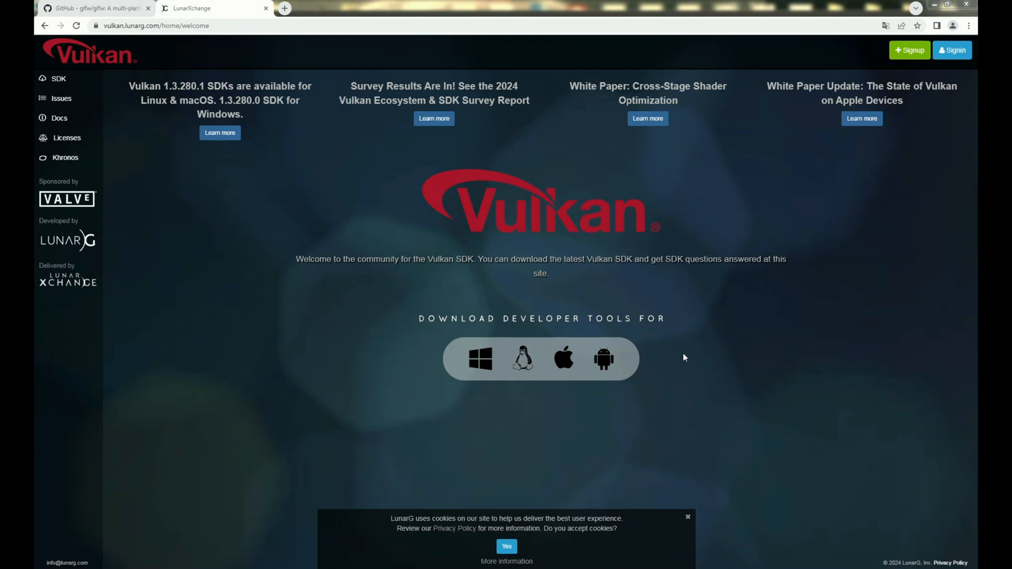
{"action": "mouse_move", "coordinate": [715, 314]}
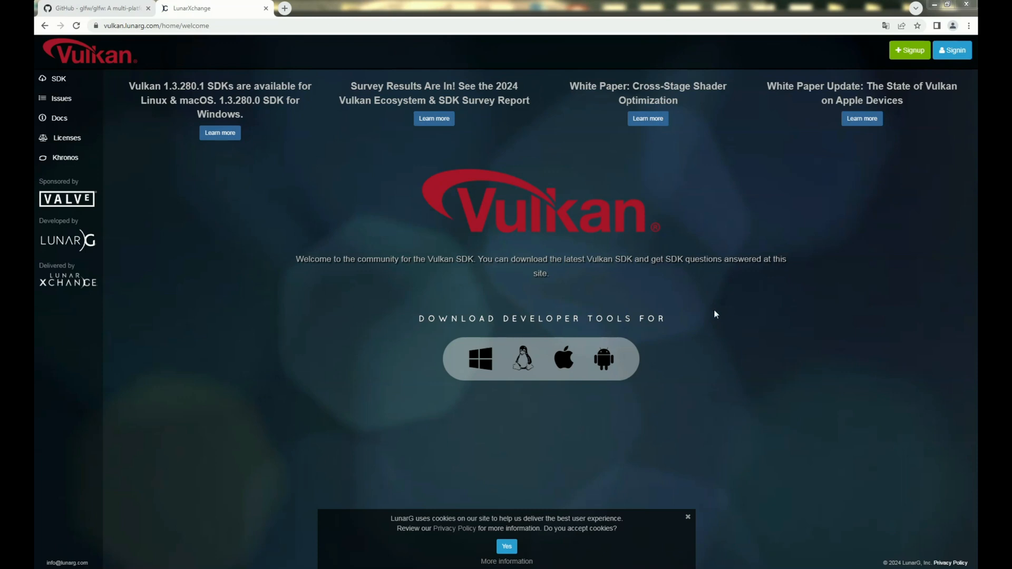
{"action": "mouse_move", "coordinate": [546, 219]}
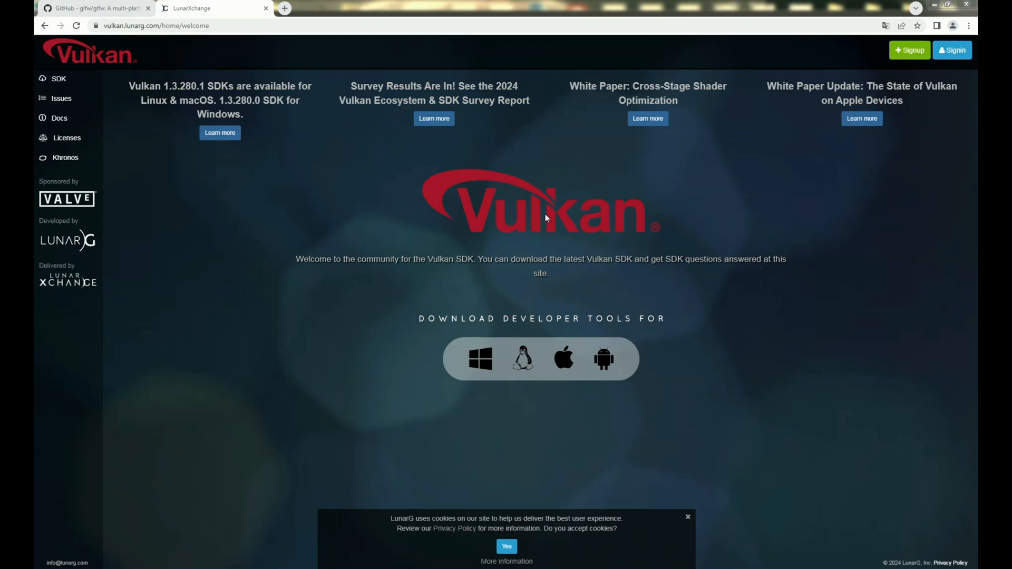
{"action": "mouse_move", "coordinate": [80, 73]}
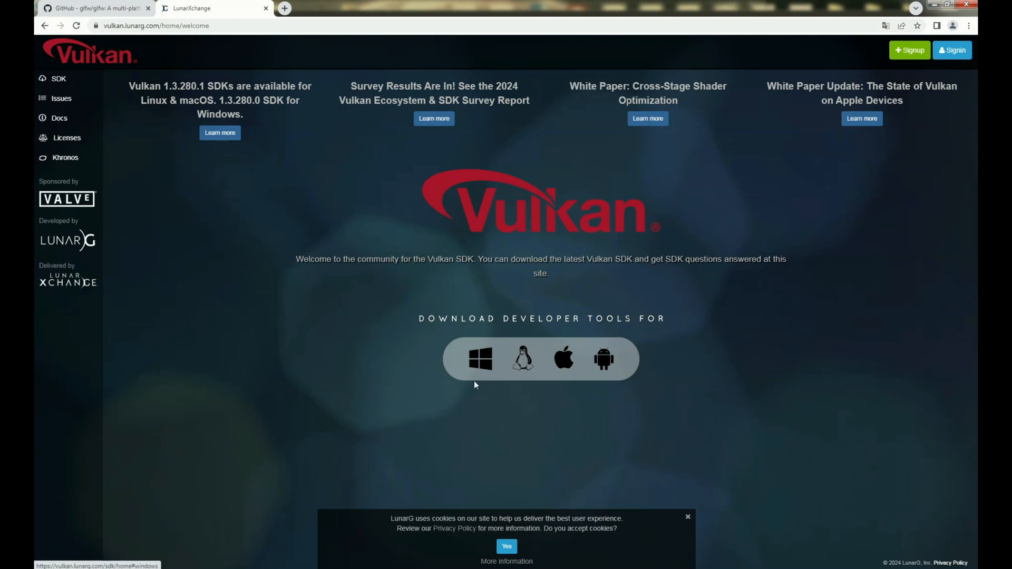
{"action": "mouse_move", "coordinate": [476, 367]}
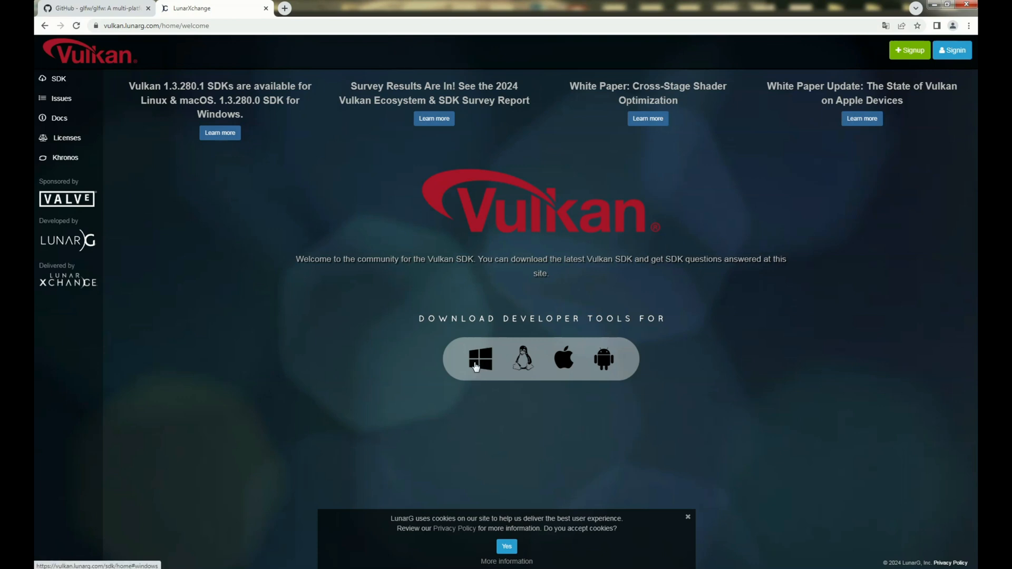
Go to the Windows SDK downloads page listing the Vulkan SDK 1.3.280.0 installer.
{"action": "left_click", "coordinate": [481, 359]}
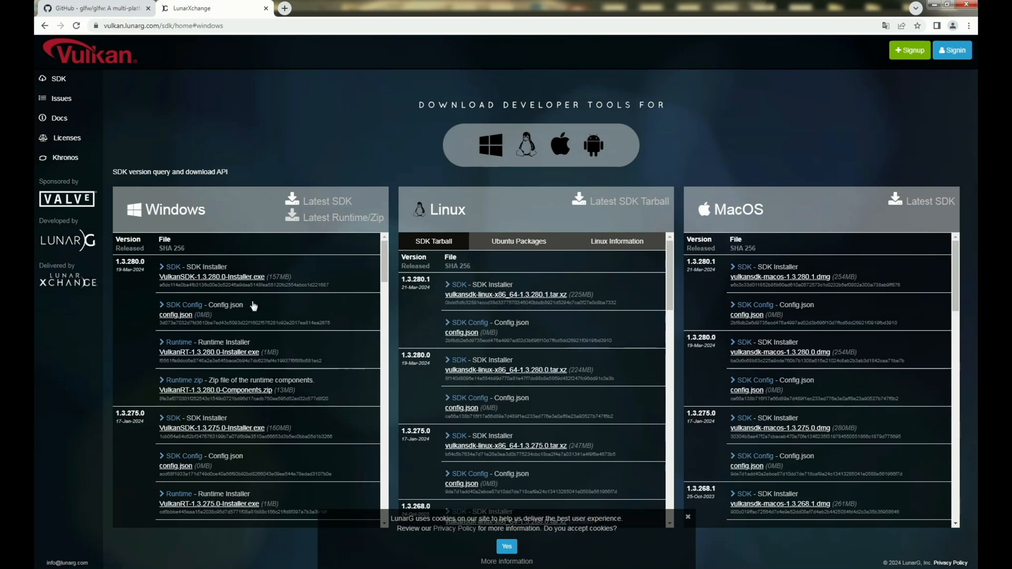
{"action": "mouse_move", "coordinate": [173, 269]}
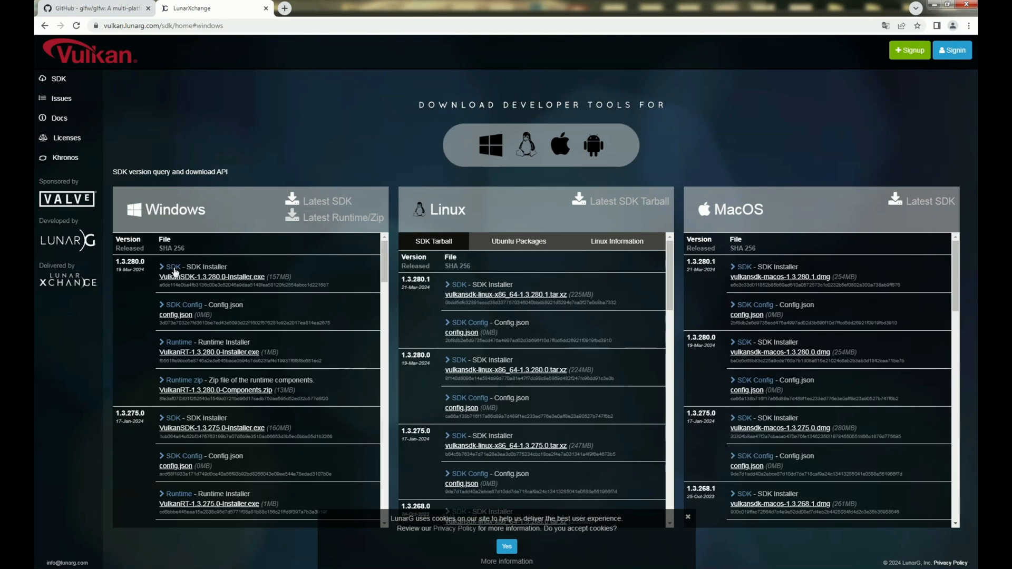
{"action": "mouse_move", "coordinate": [238, 270]}
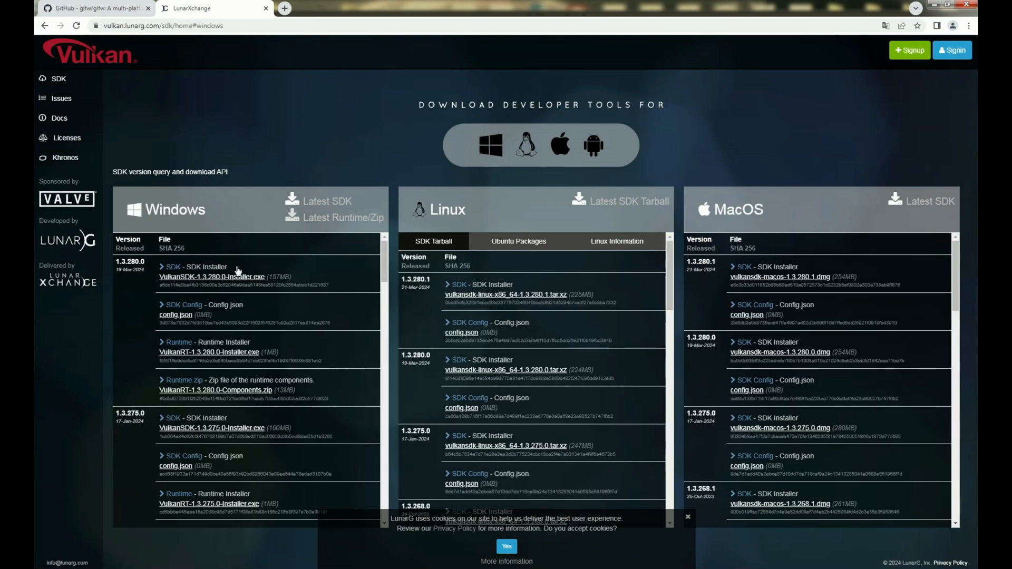
{"action": "mouse_move", "coordinate": [230, 268]}
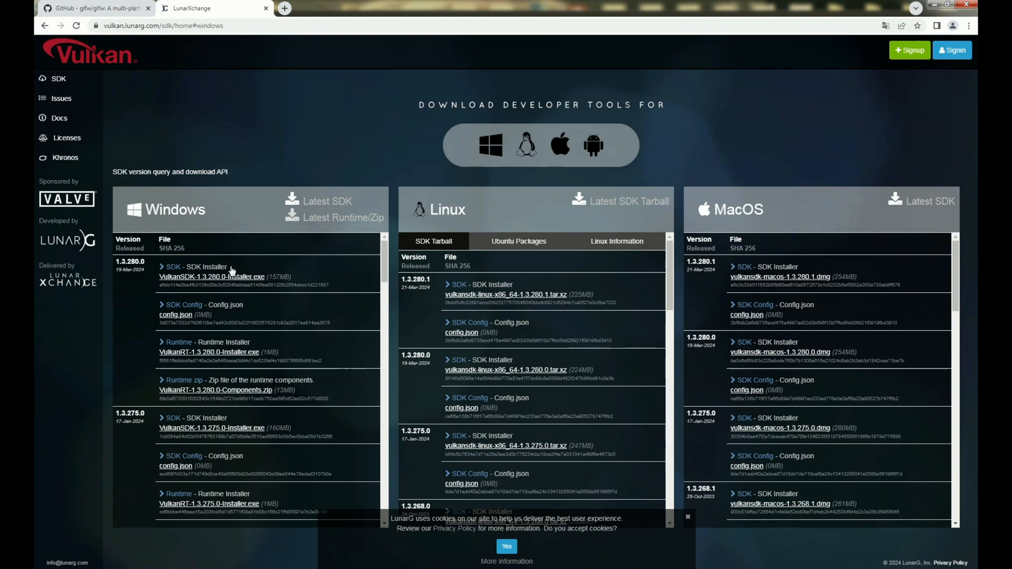
{"action": "mouse_move", "coordinate": [249, 263]}
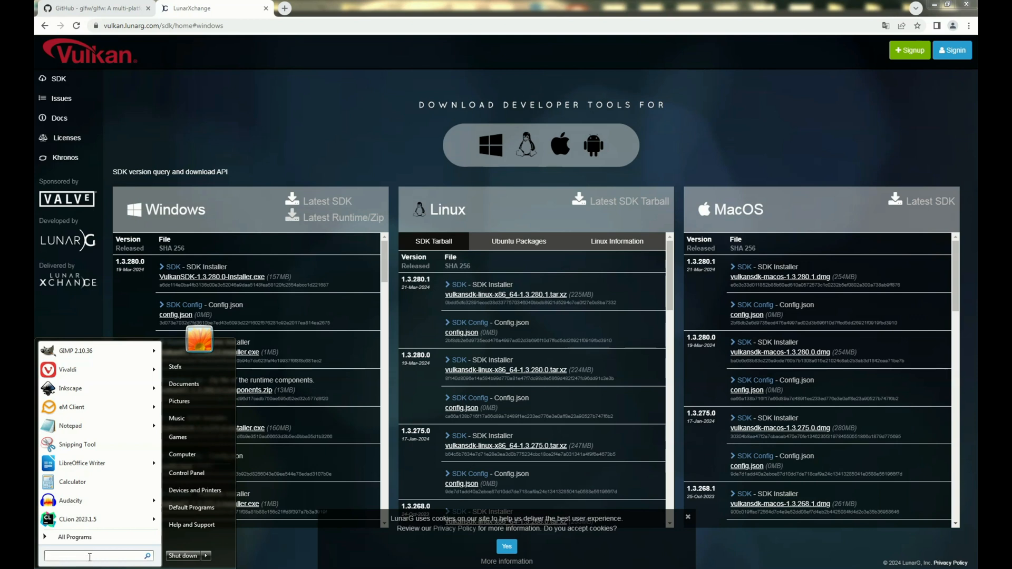
{"action": "type", "text": "envirom"}
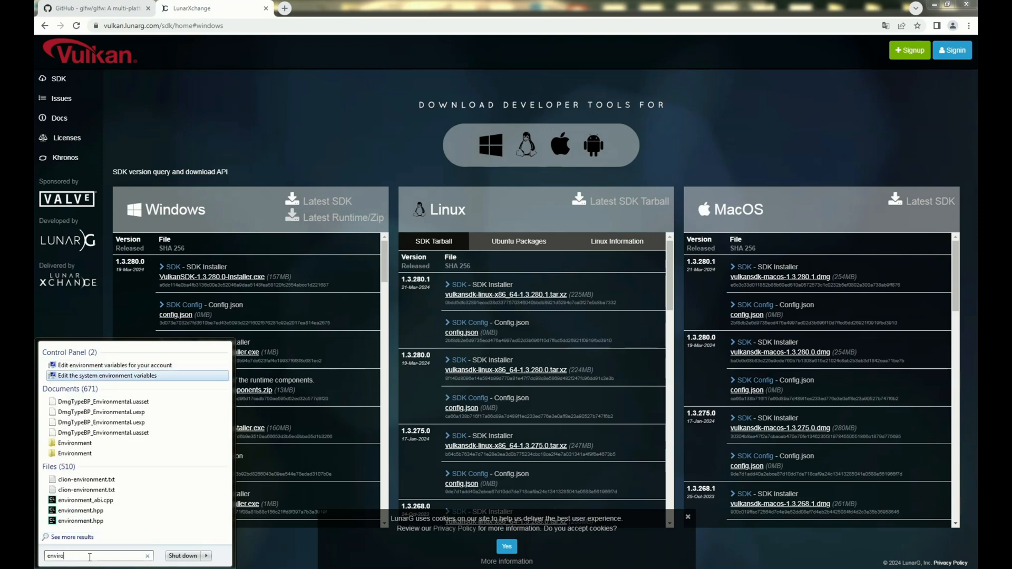
{"action": "left_click", "coordinate": [106, 376]}
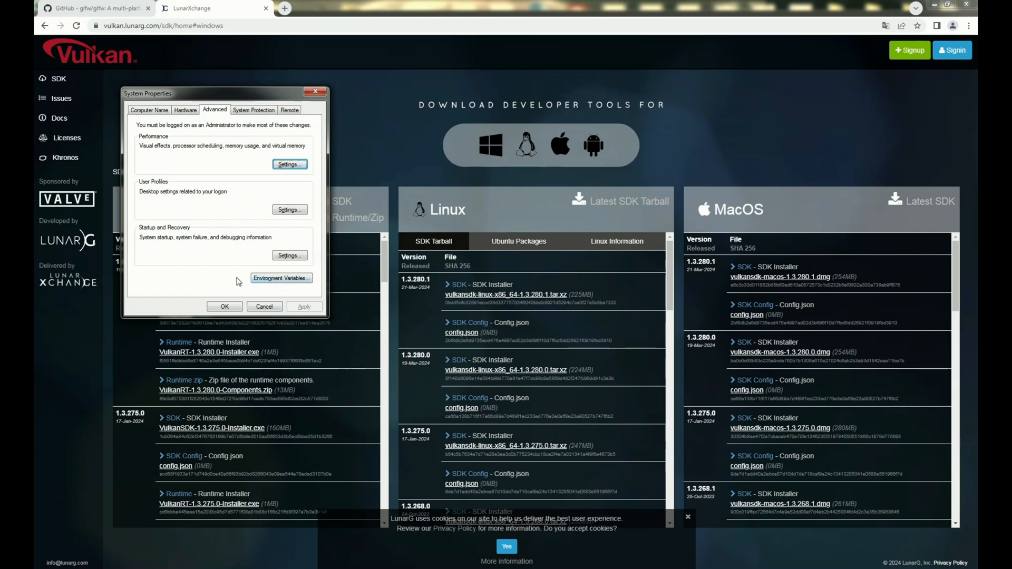
{"action": "left_click", "coordinate": [280, 279]}
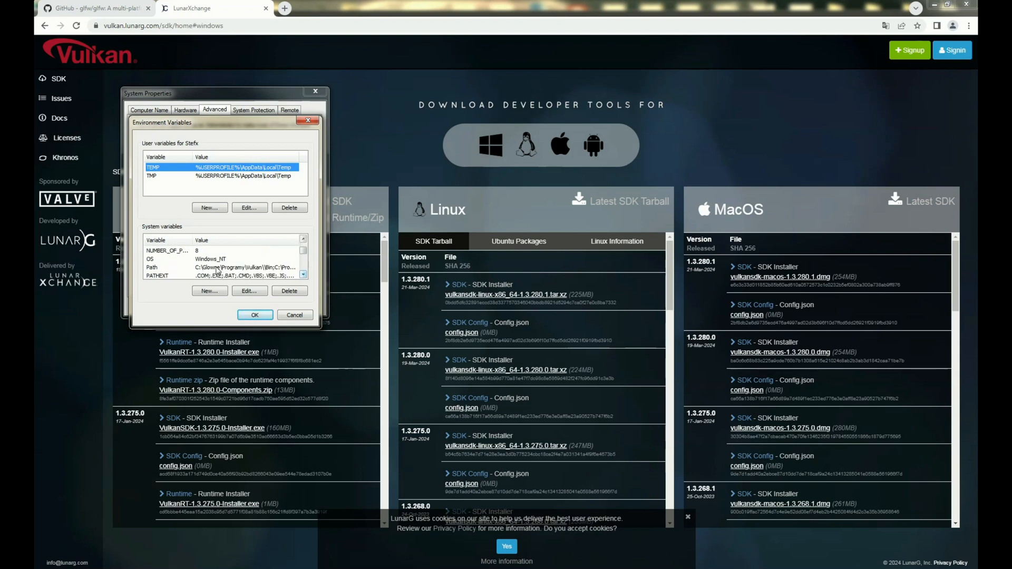
{"action": "left_click", "coordinate": [172, 267]}
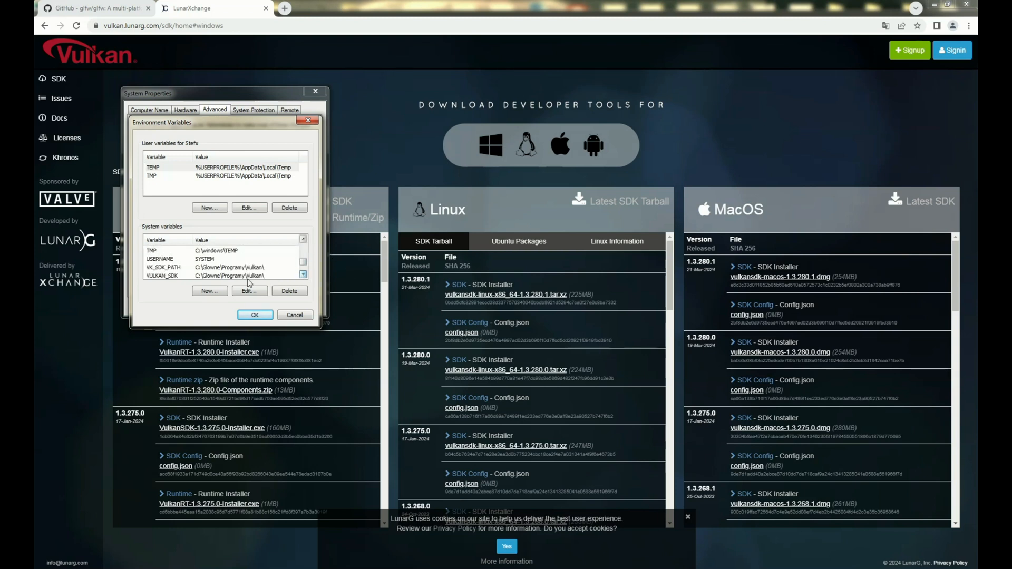
{"action": "left_click", "coordinate": [160, 267]}
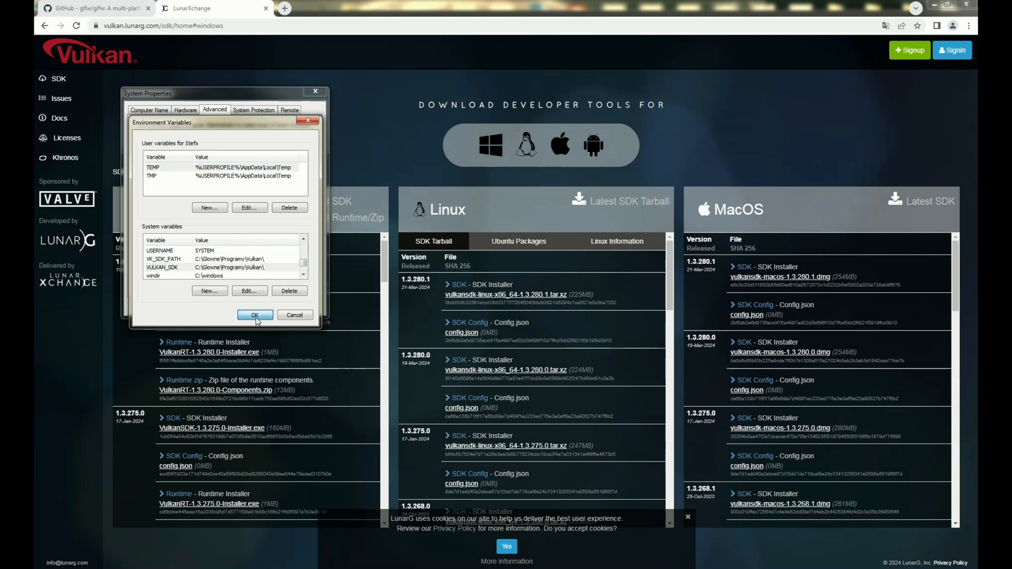
{"action": "left_click", "coordinate": [254, 314]}
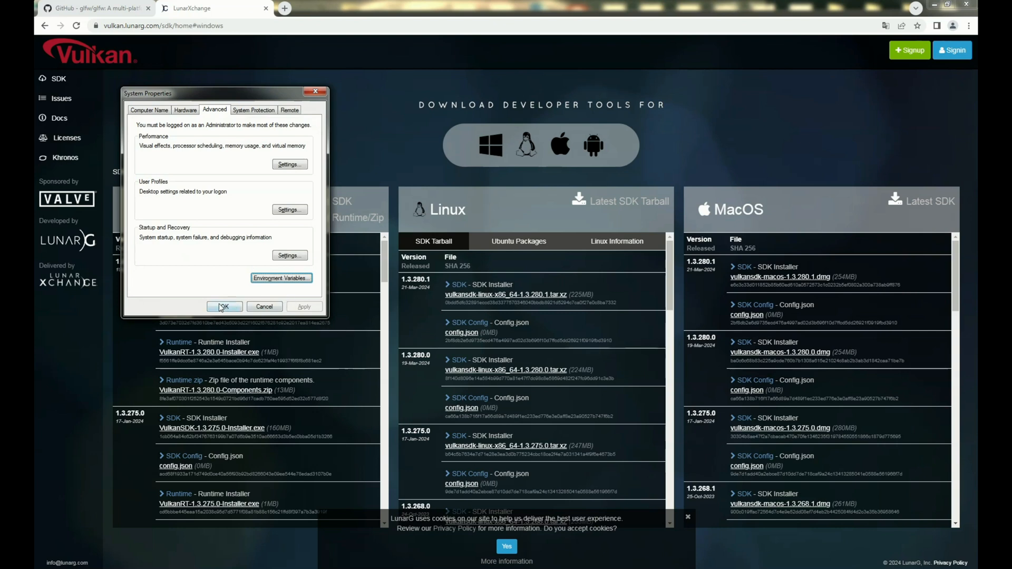
{"action": "left_click", "coordinate": [224, 307]}
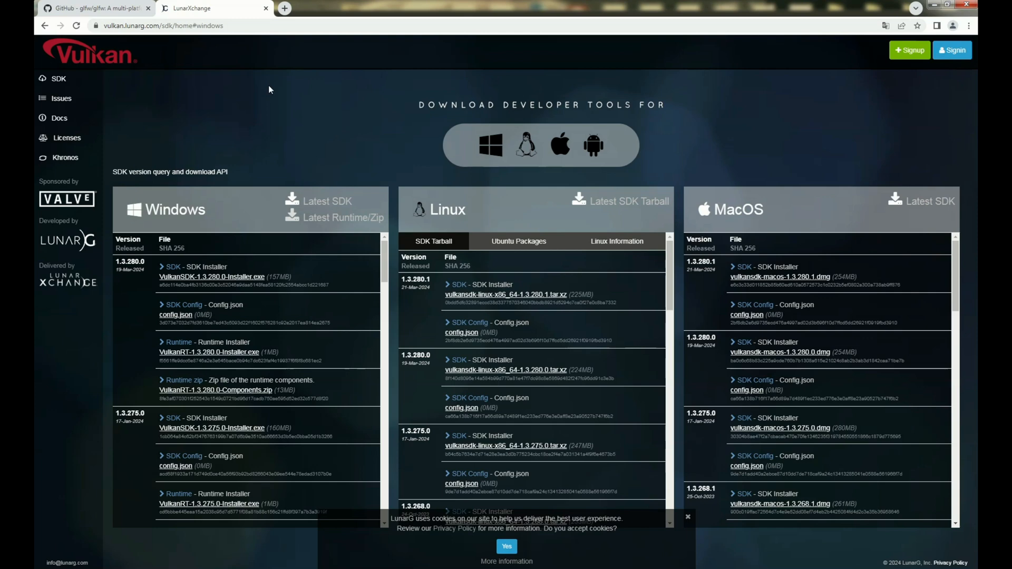
{"action": "mouse_move", "coordinate": [326, 113]}
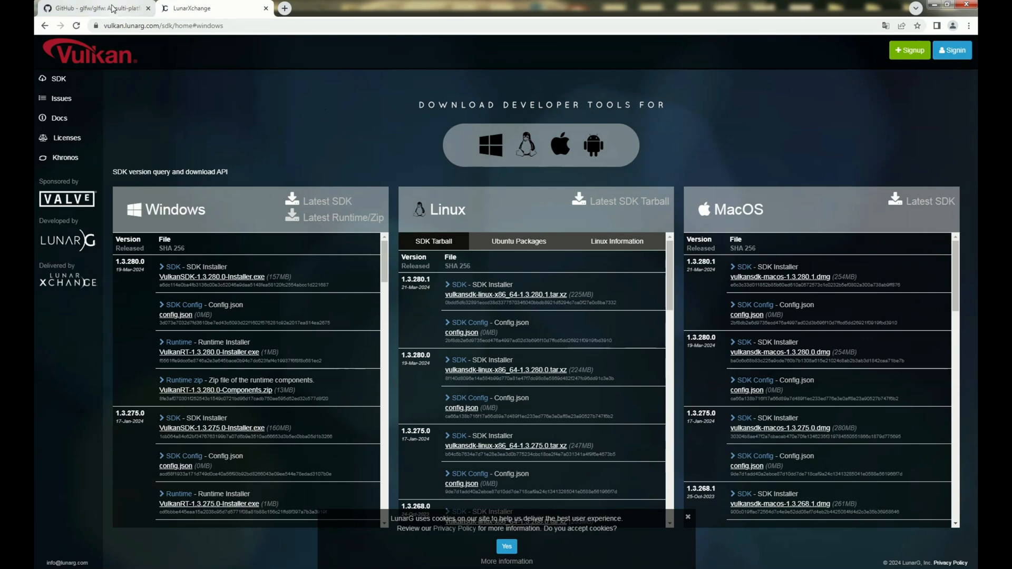
Switch back to the GitHub glfw/glfw repository tab.
{"action": "left_click", "coordinate": [94, 9]}
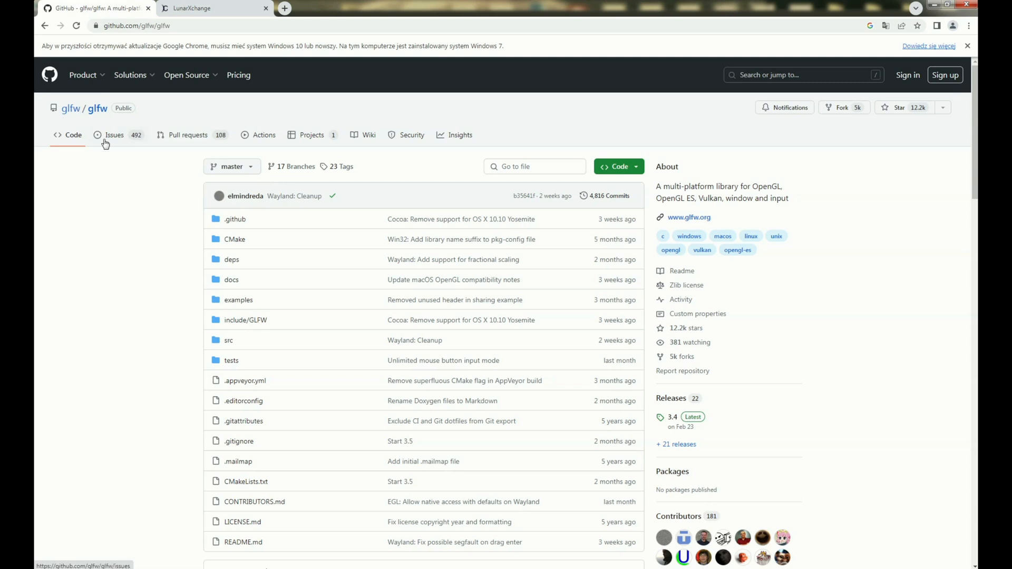
{"action": "mouse_move", "coordinate": [163, 175]}
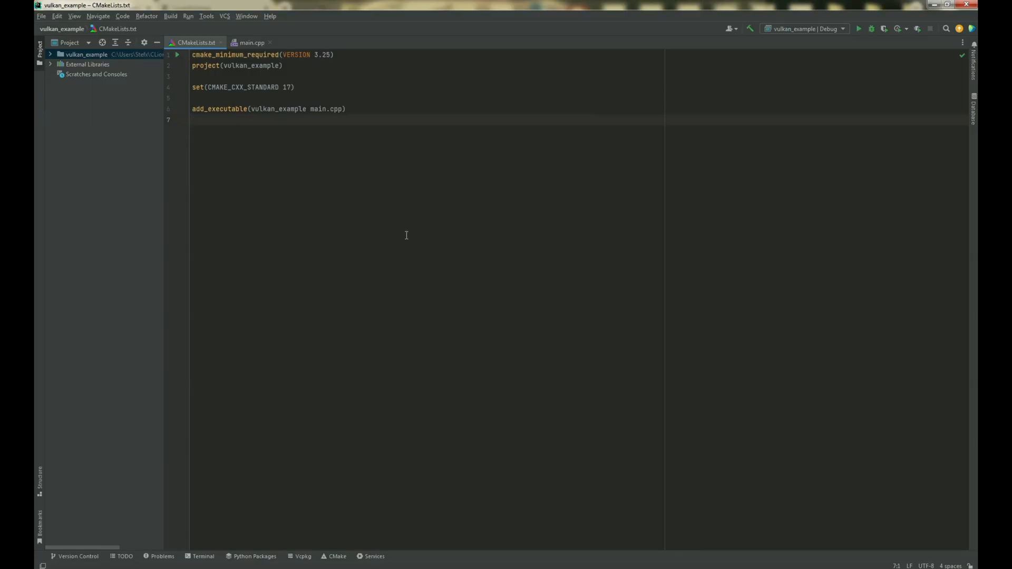
{"action": "mouse_move", "coordinate": [251, 90]}
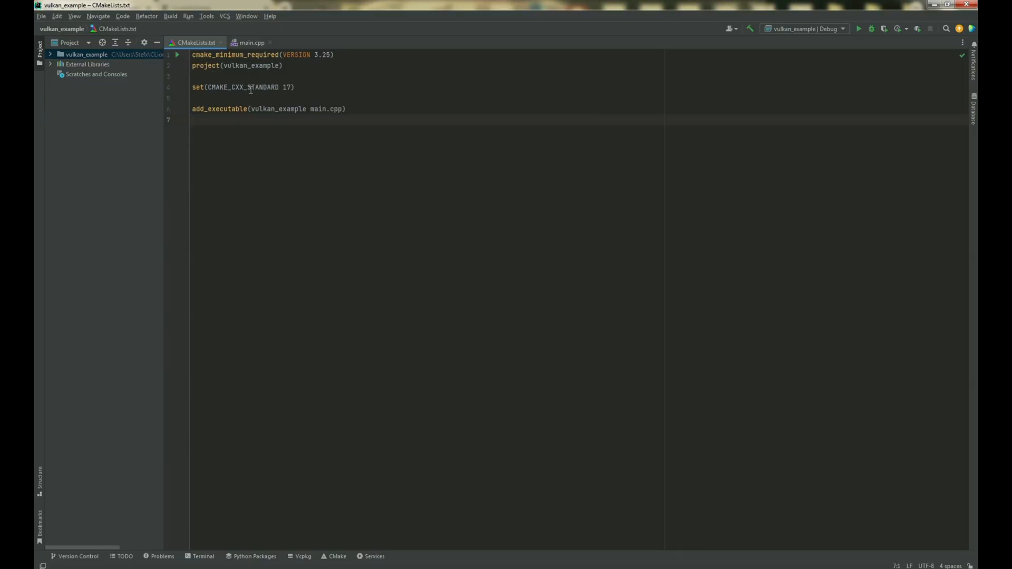
Add include(FetchContent) below the project declaration in CMakeLists.txt.
{"action": "left_click", "coordinate": [309, 65]}
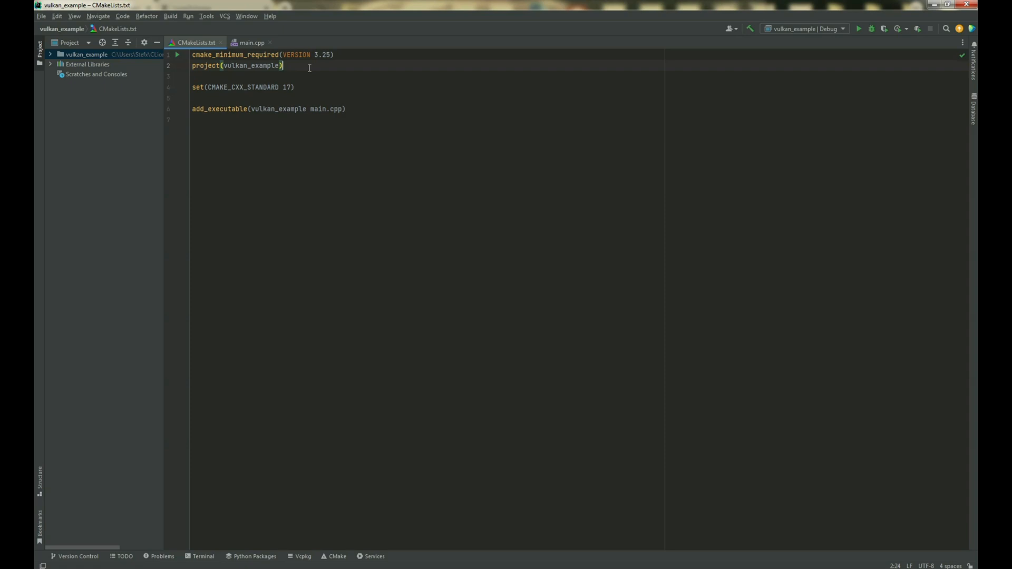
{"action": "key", "text": "Enter"}
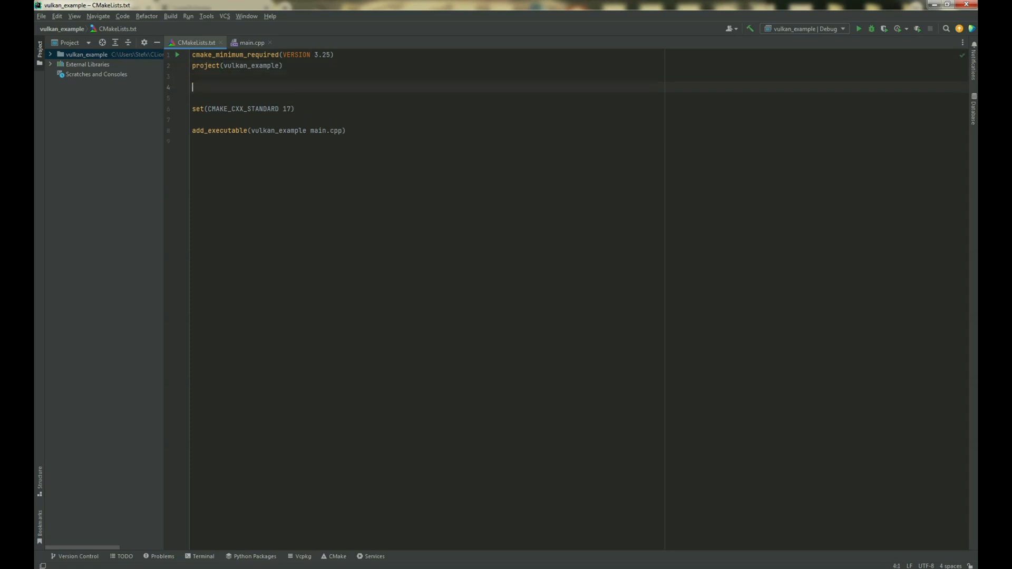
{"action": "type", "text": "include(FetchContent"}
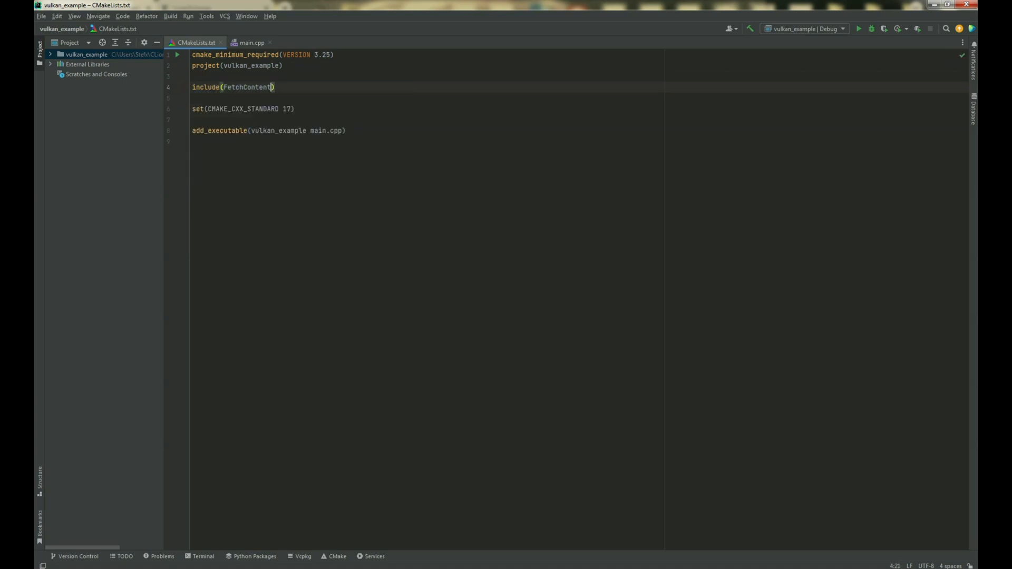
{"action": "key", "text": "Enter"}
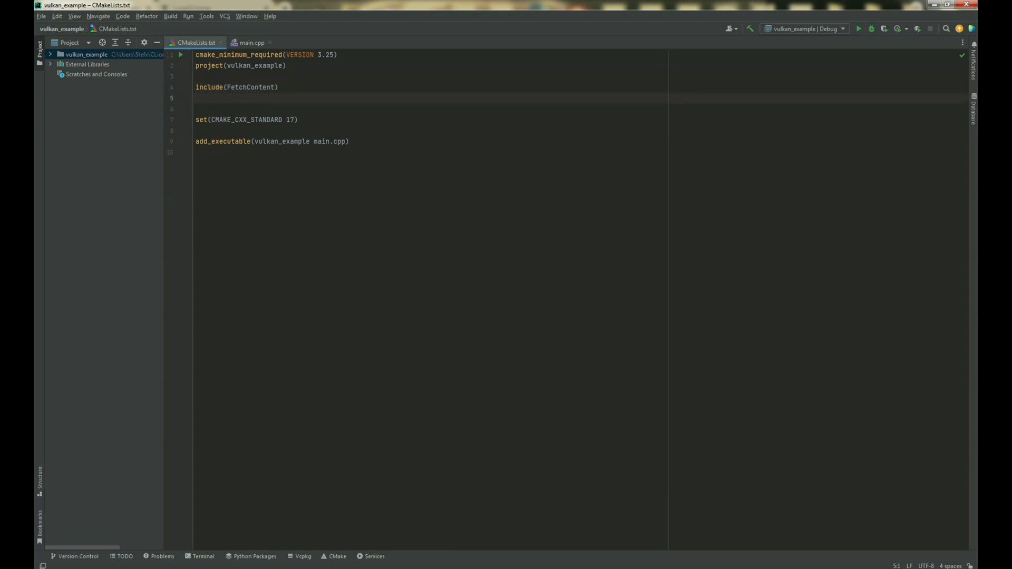
{"action": "type", "text": "Fetch"}
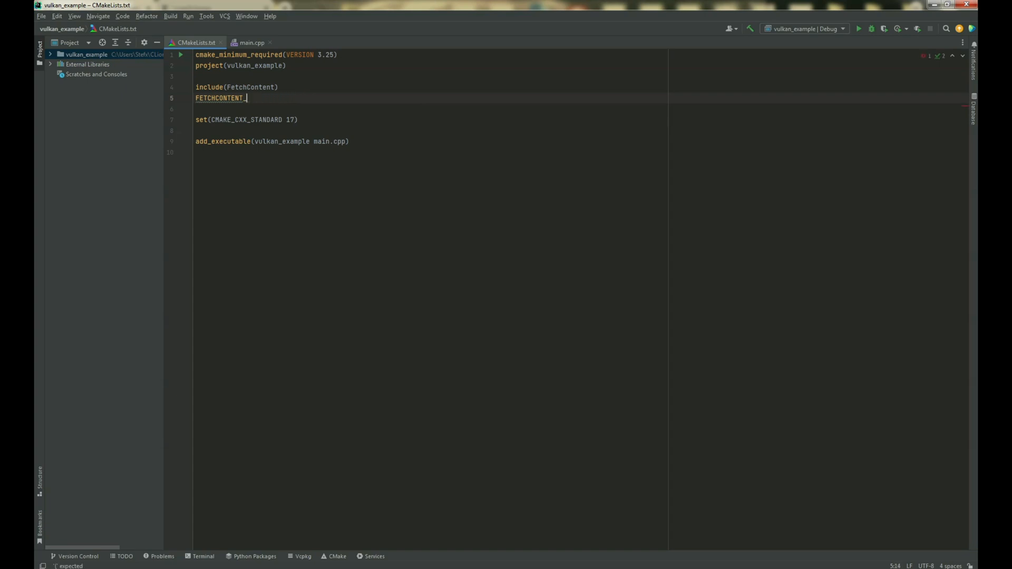
{"action": "type", "text": "DECLARE()"}
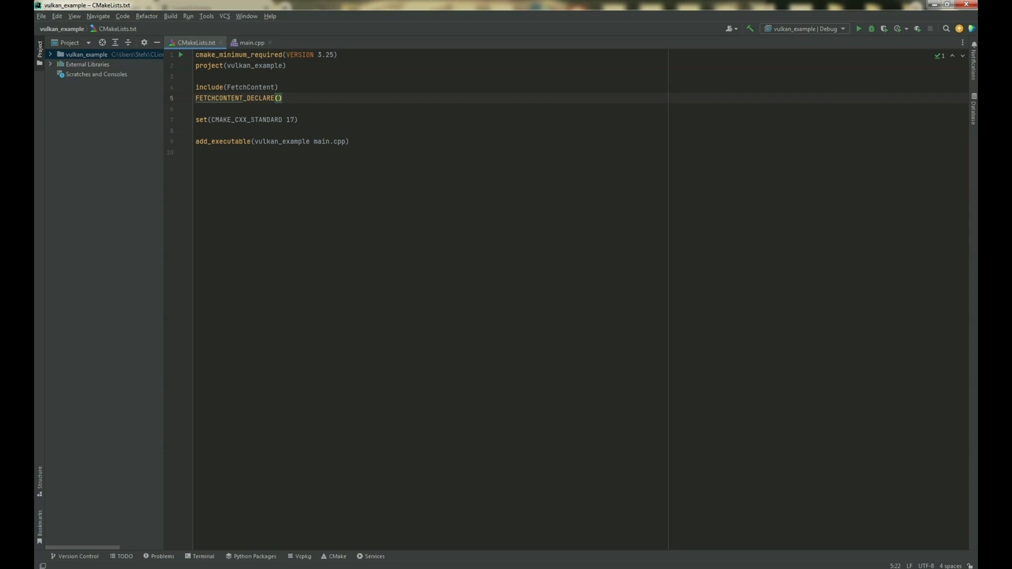
{"action": "type", "text": "GLFW"}
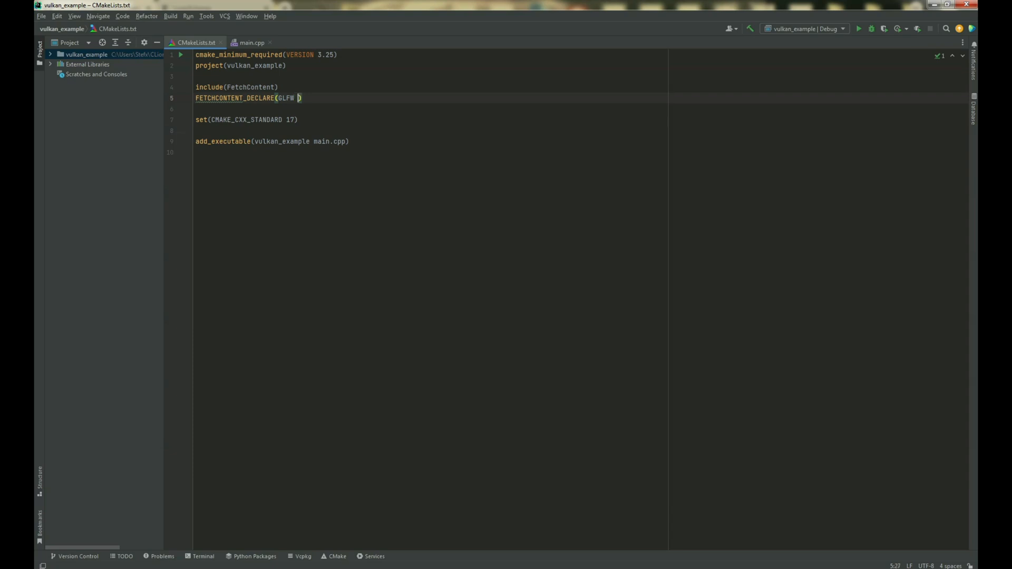
{"action": "type", "text": "GIT_R"}
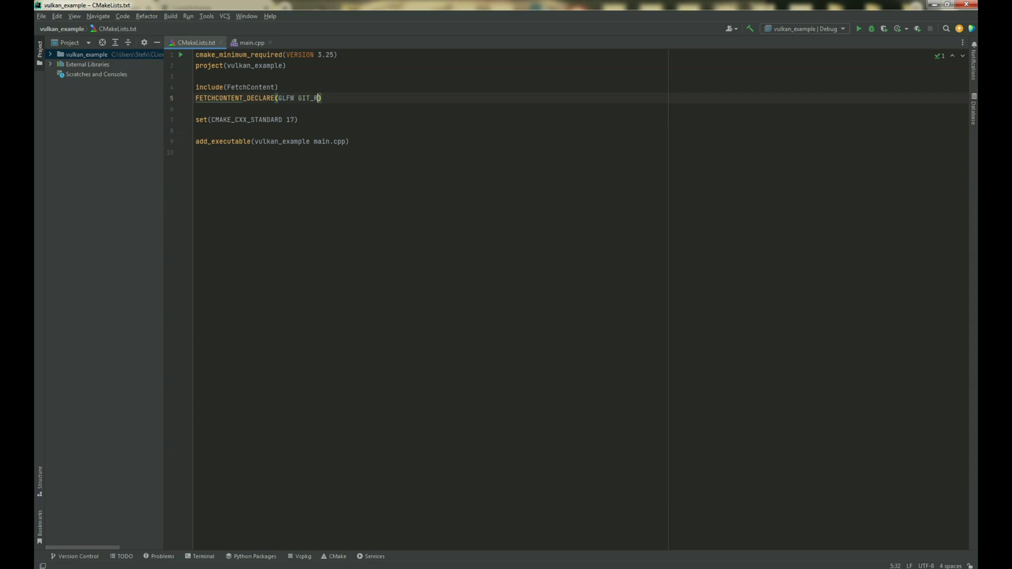
{"action": "type", "text": "EPOSITOR"}
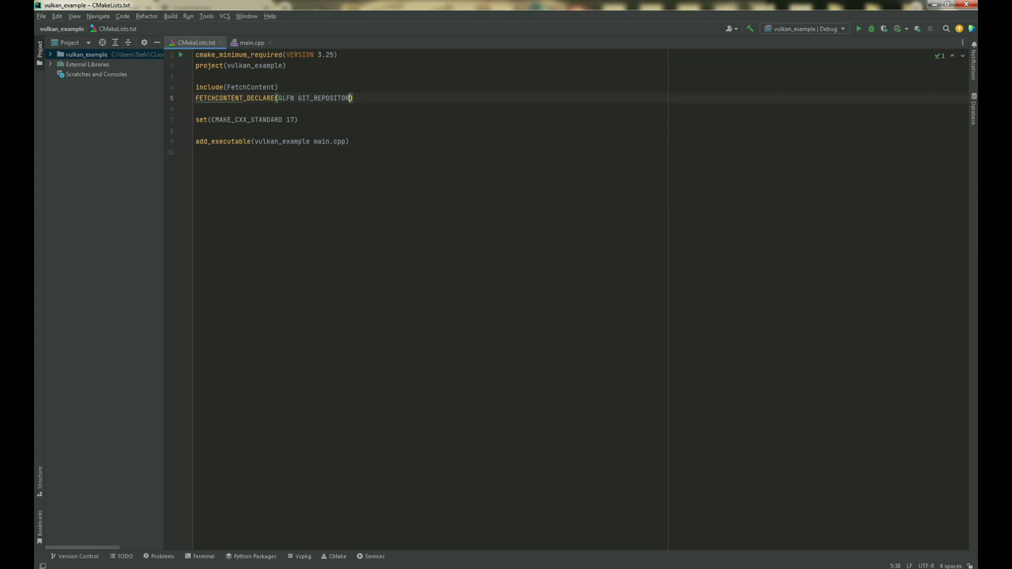
{"action": "type", "text": "\" \""}
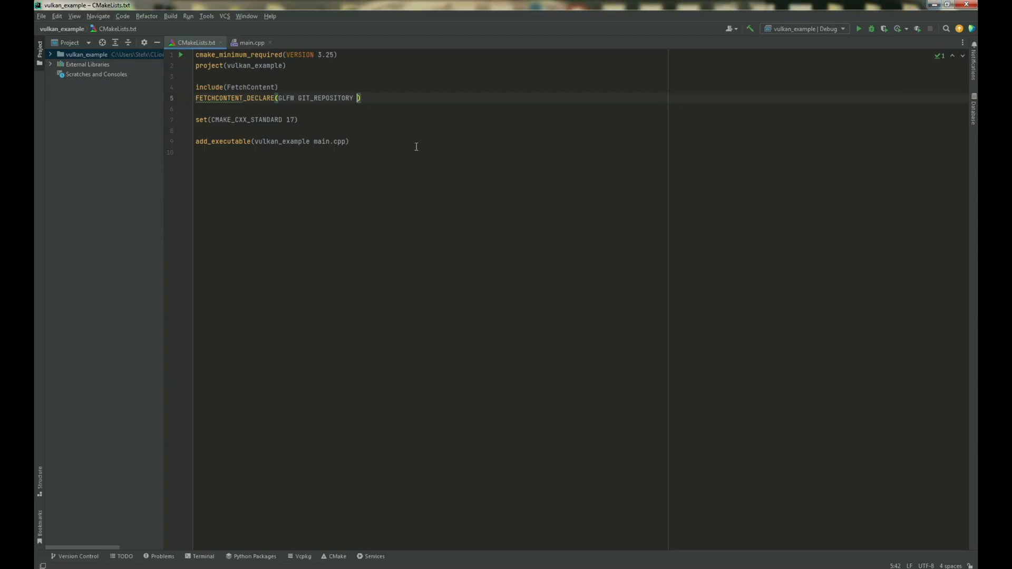
{"action": "type", "text": "https://github.com/glfw/glfw"}
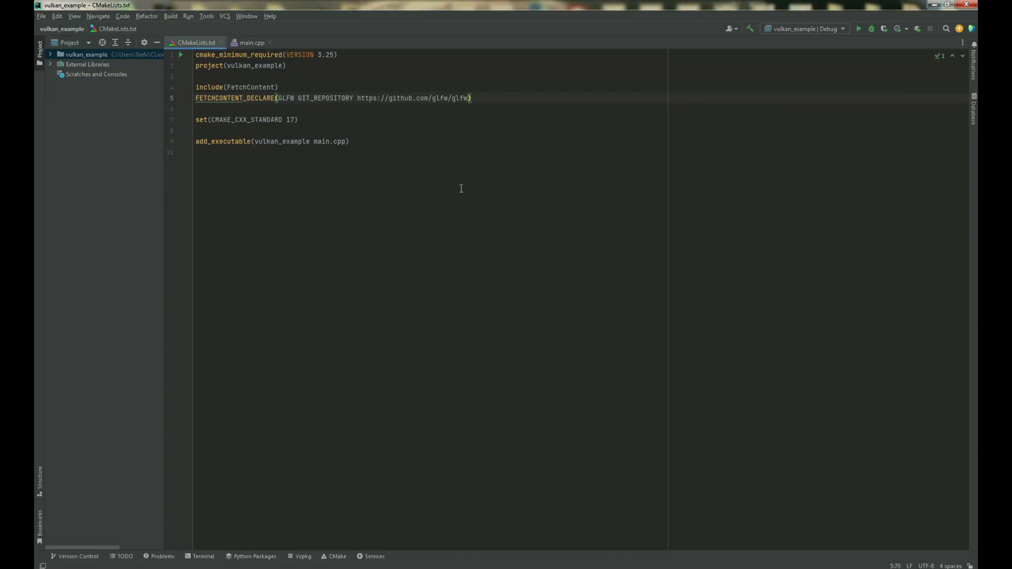
{"action": "type", "text": "."}
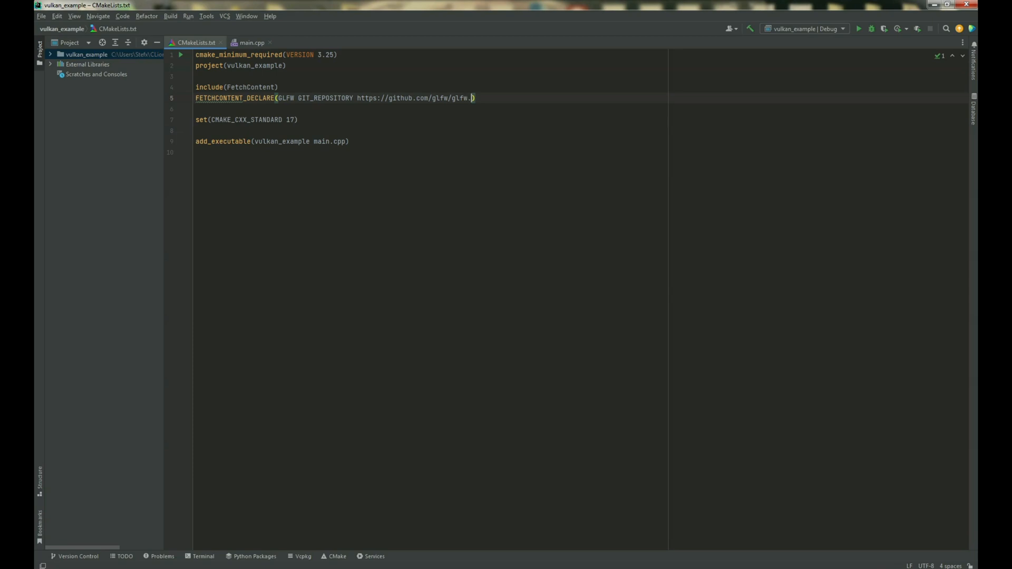
{"action": "type", "text": "g"}
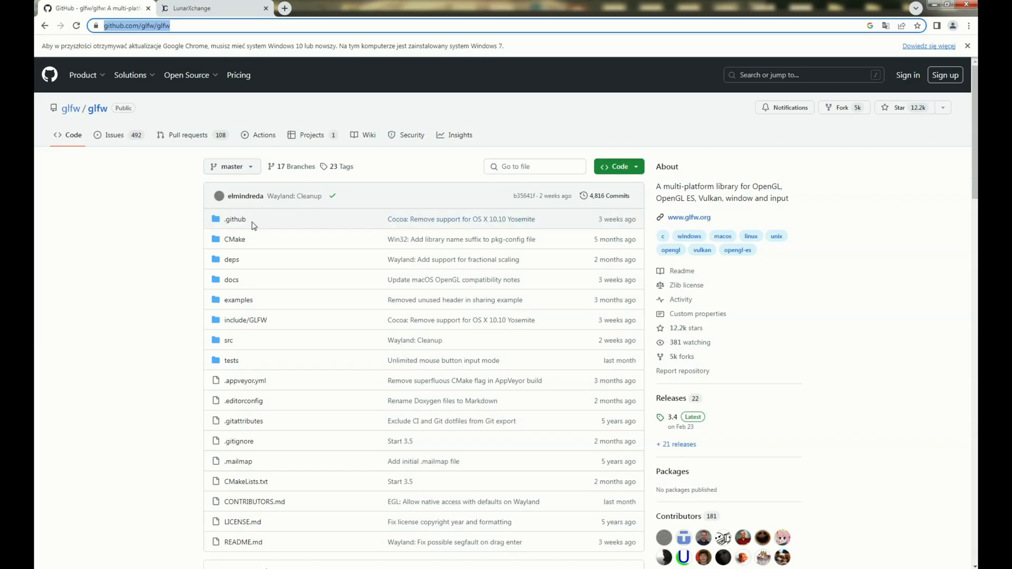
{"action": "mouse_move", "coordinate": [319, 167]}
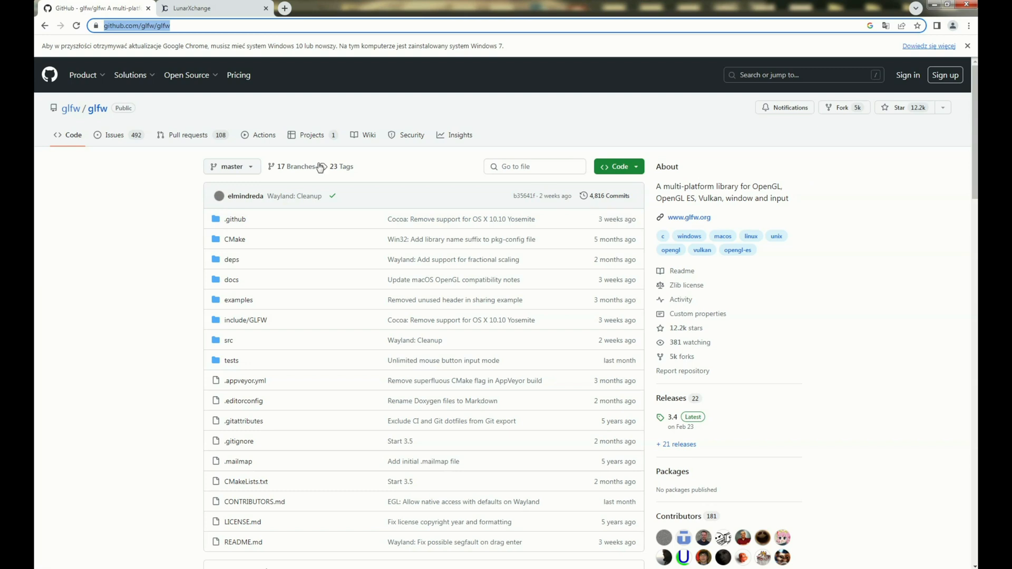
{"action": "mouse_move", "coordinate": [345, 166]}
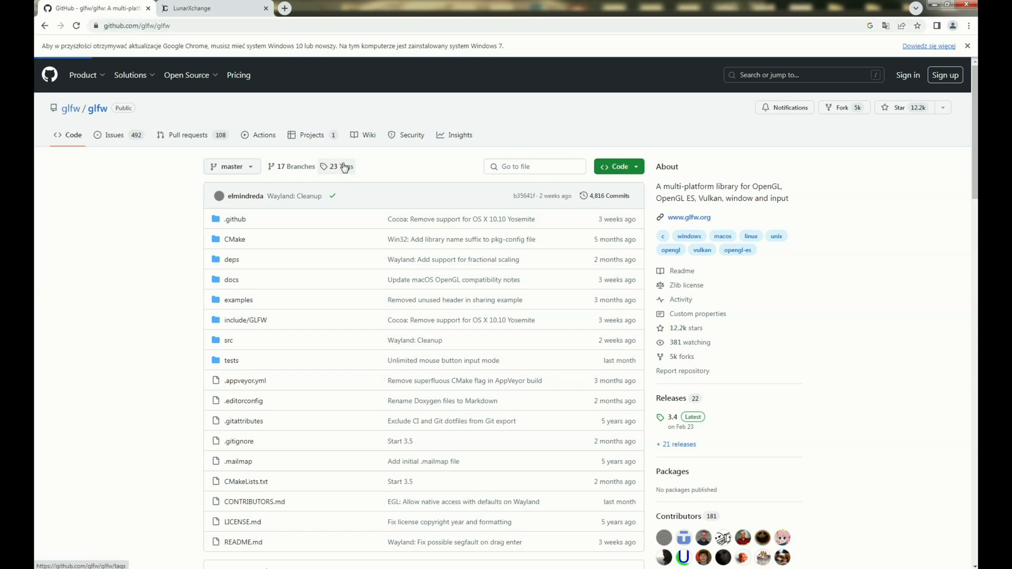
View the glfw repository's Tags page showing 3.4 as the newest release.
{"action": "left_click", "coordinate": [337, 167]}
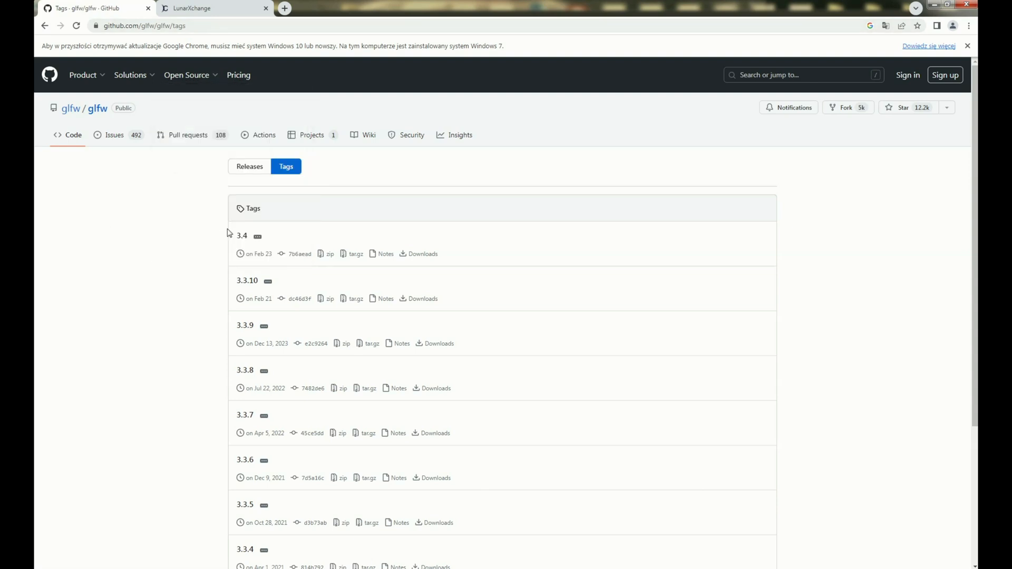
{"action": "mouse_move", "coordinate": [257, 236]}
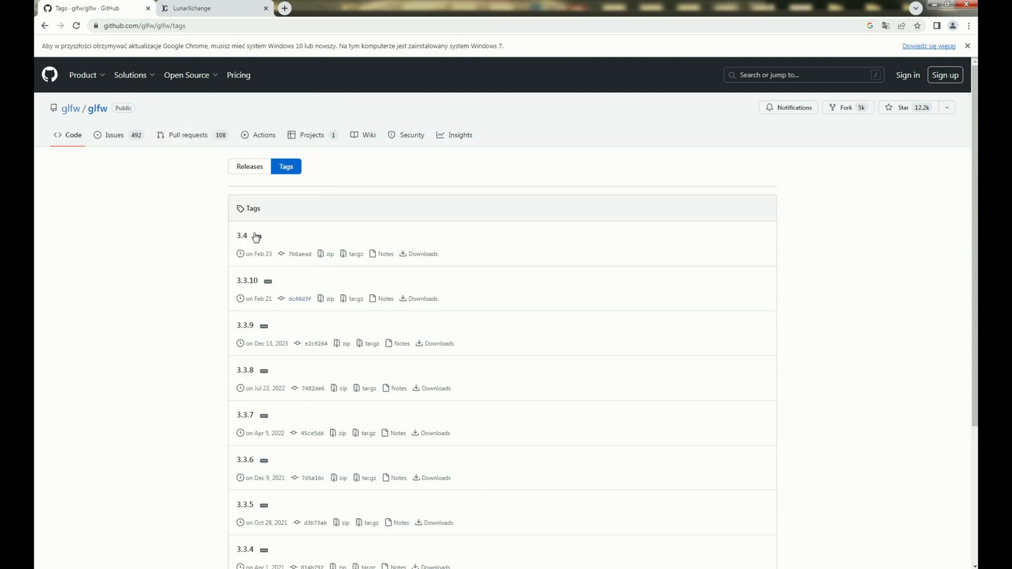
{"action": "mouse_move", "coordinate": [237, 270]}
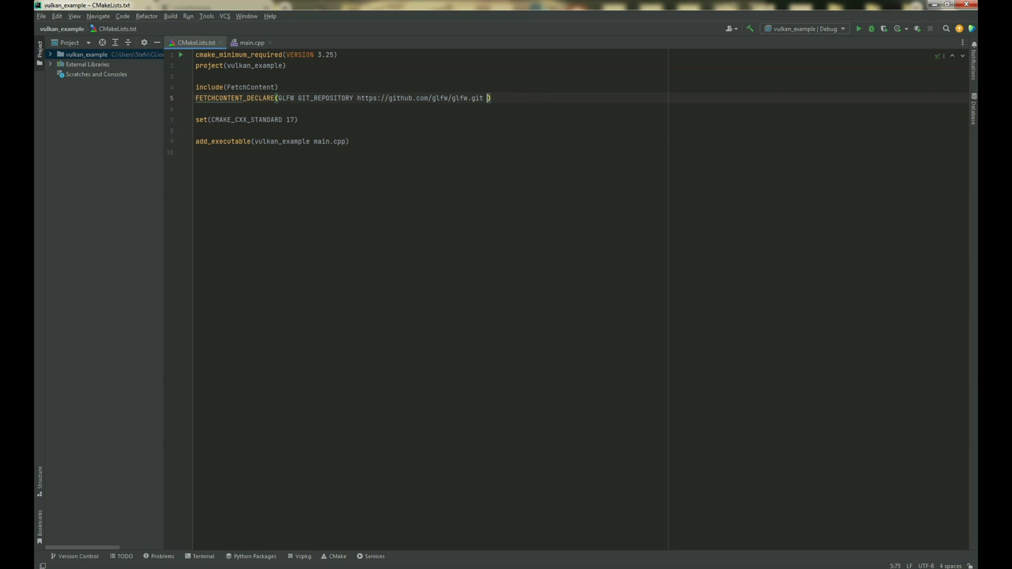
Add GIT_TAG 3.4 to the GLFW declaration, then remove the version tag again.
{"action": "type", "text": "GIT_T"}
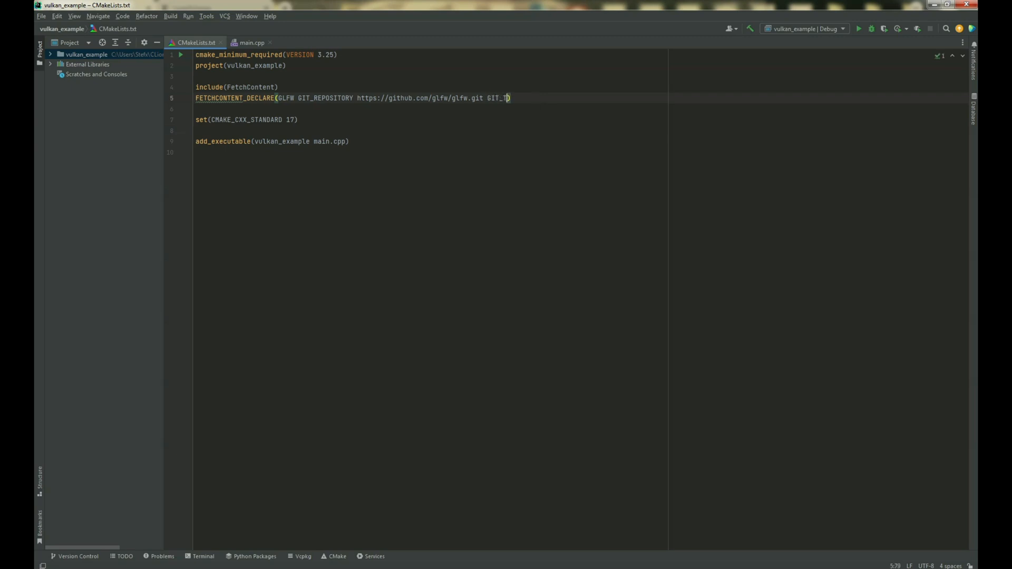
{"action": "type", "text": "AG"}
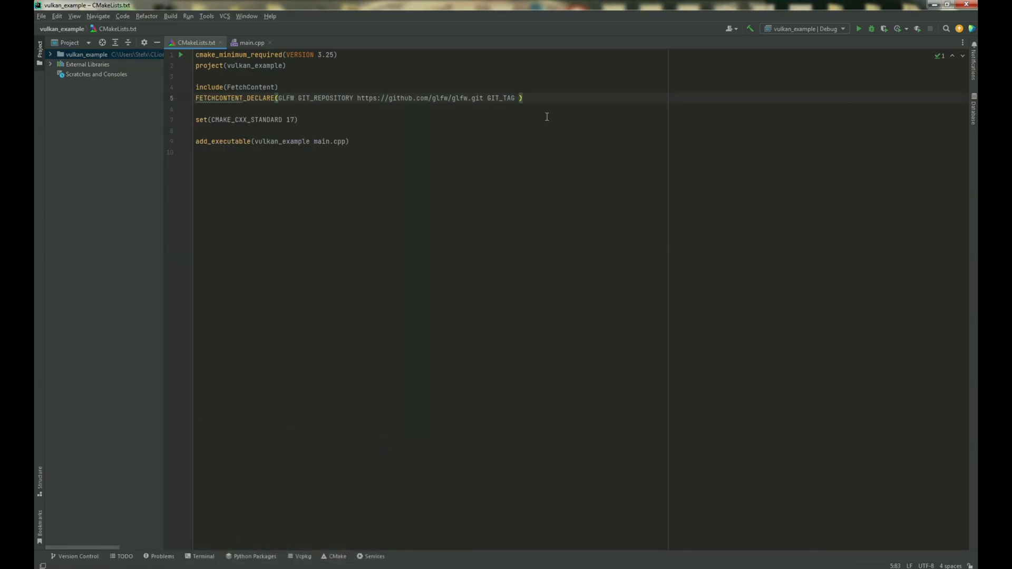
{"action": "type", "text": "3.4"}
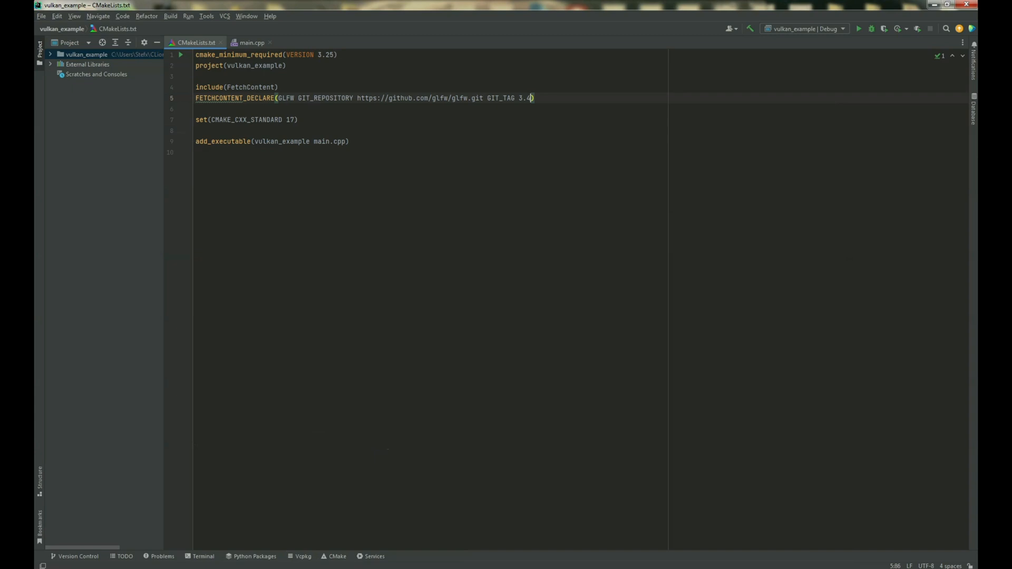
{"action": "key", "text": "BackSpace"}
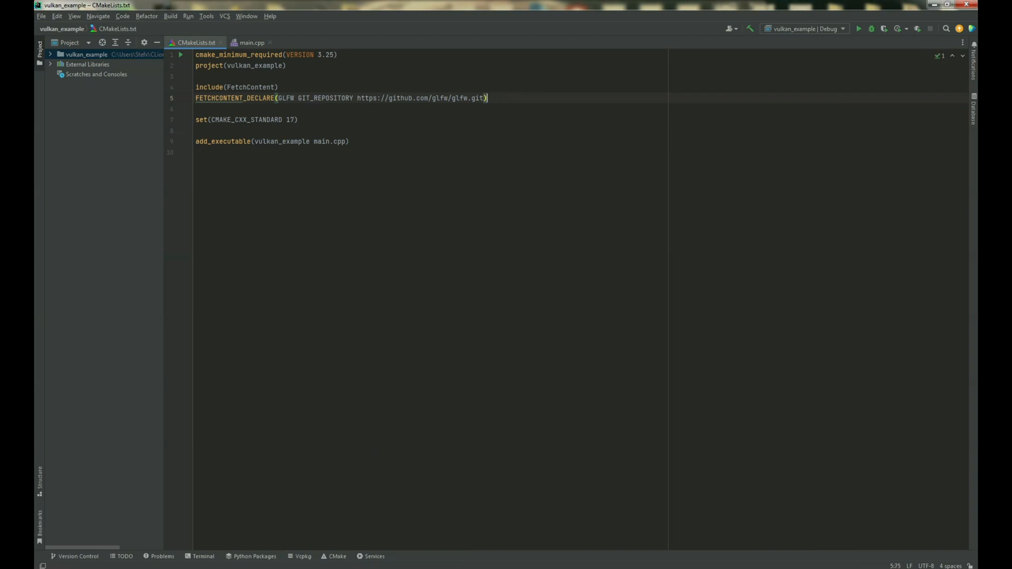
Add FETCHCONTENT_MAKEAVAILABLE(GLFW) and begin a find_package line below it.
{"action": "key", "text": "Enter"}
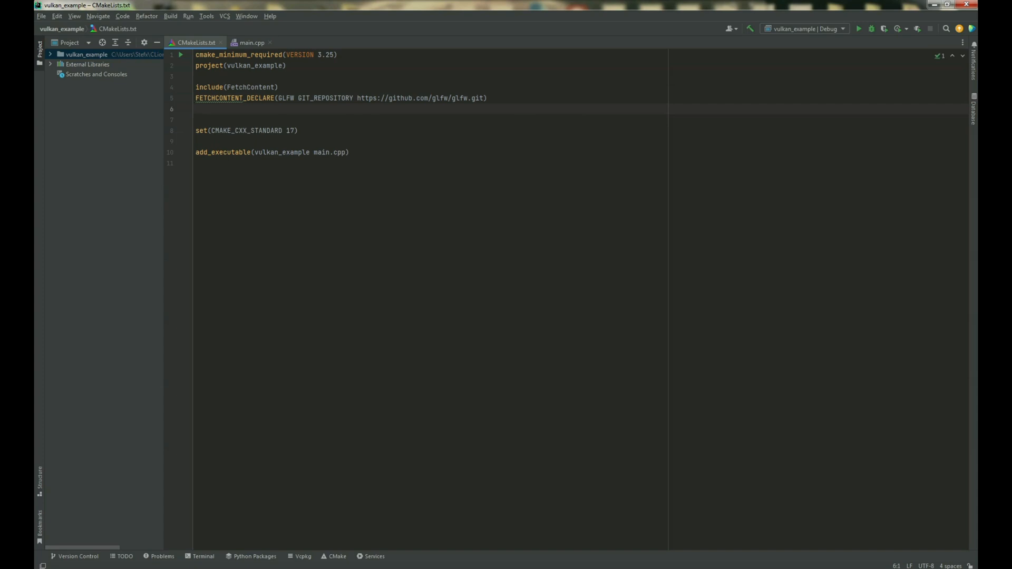
{"action": "type", "text": "Fetc"}
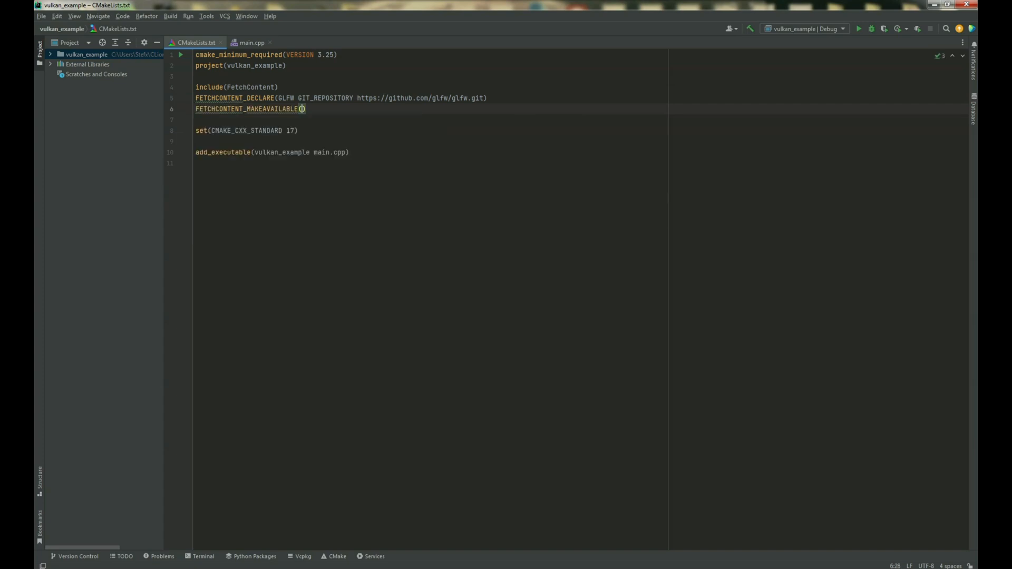
{"action": "type", "text": "GLFW"}
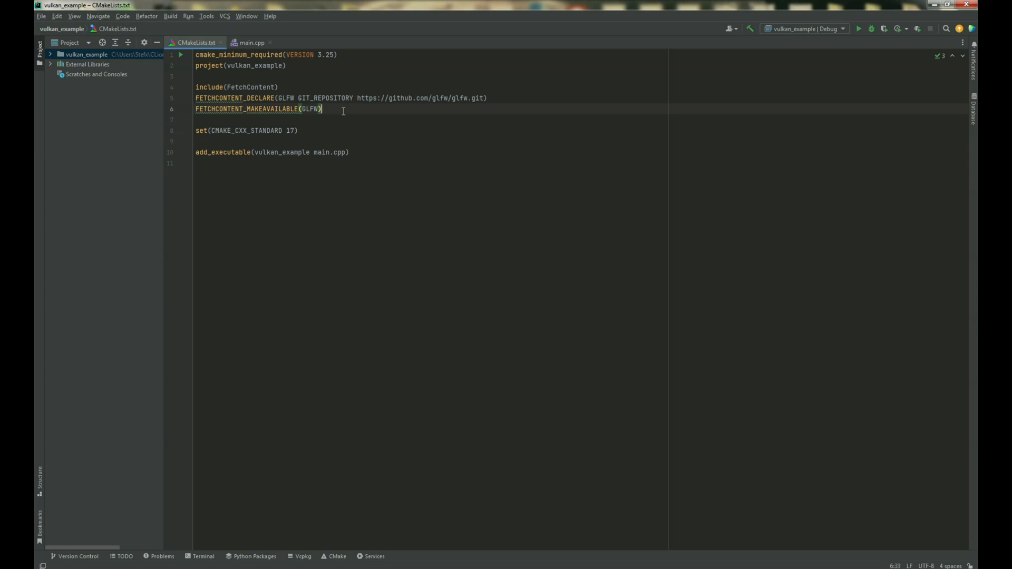
{"action": "key", "text": "Enter"}
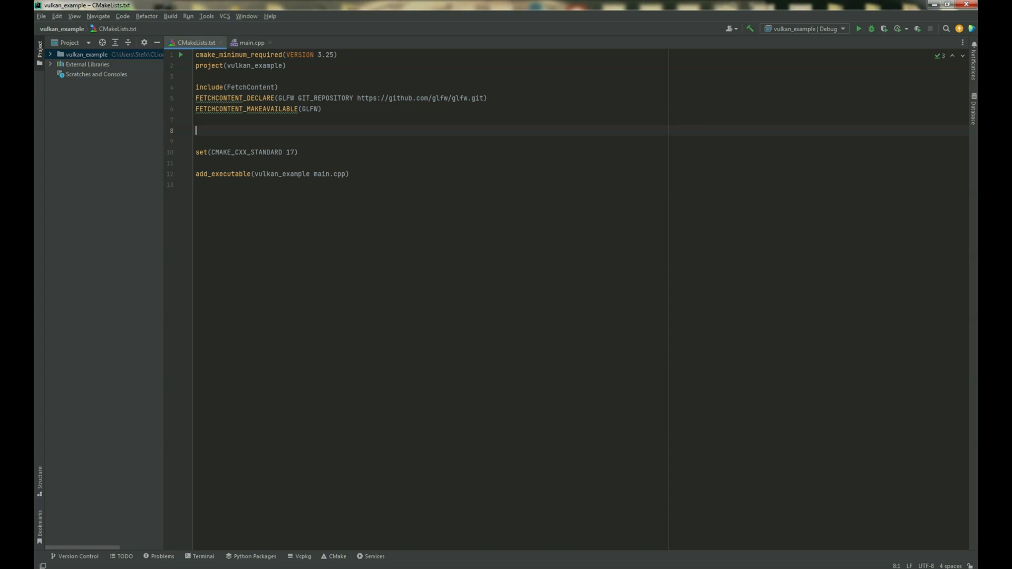
{"action": "type", "text": "find_package(V"}
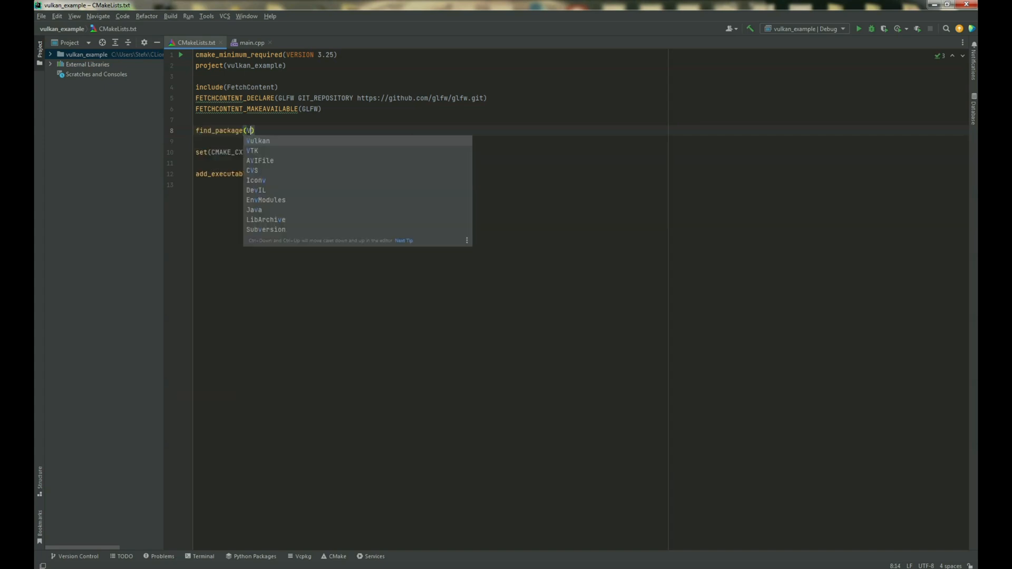
Complete find_package(Vulkan REQUIRED) and start an if statement beneath it.
{"action": "type", "text": "ulkan R"}
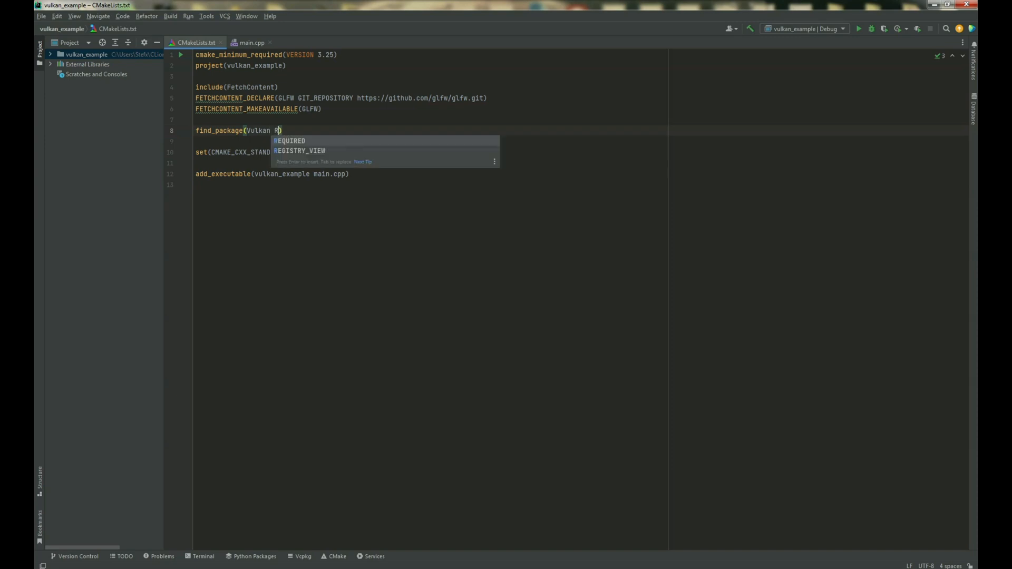
{"action": "key", "text": "Enter"}
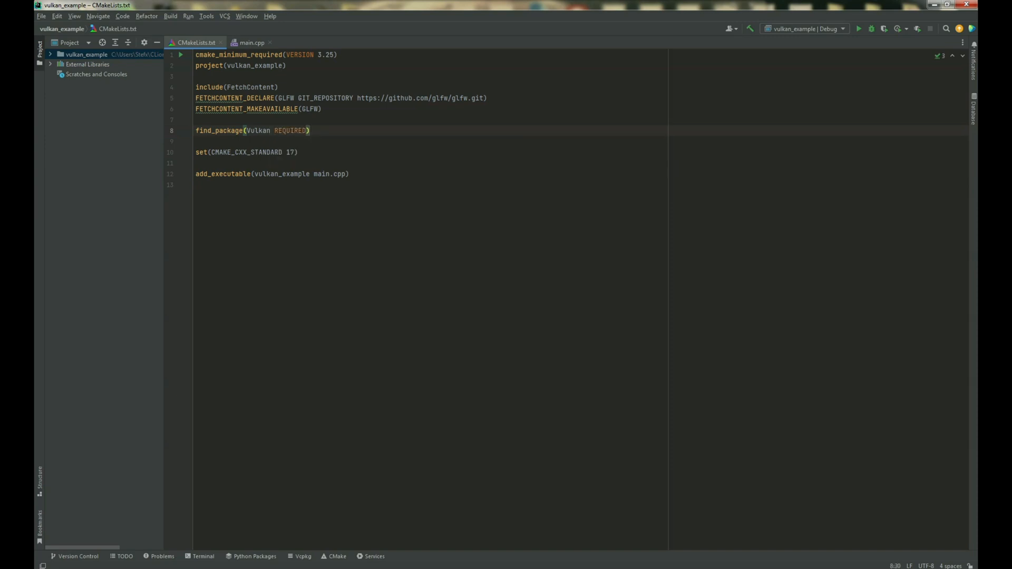
{"action": "key", "text": "Enter"}
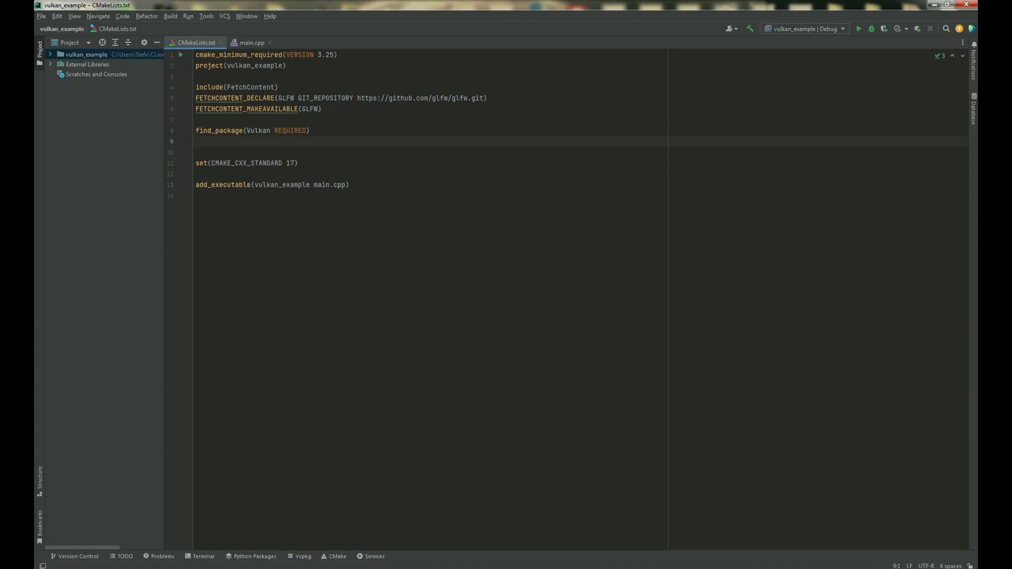
{"action": "type", "text": "if ("}
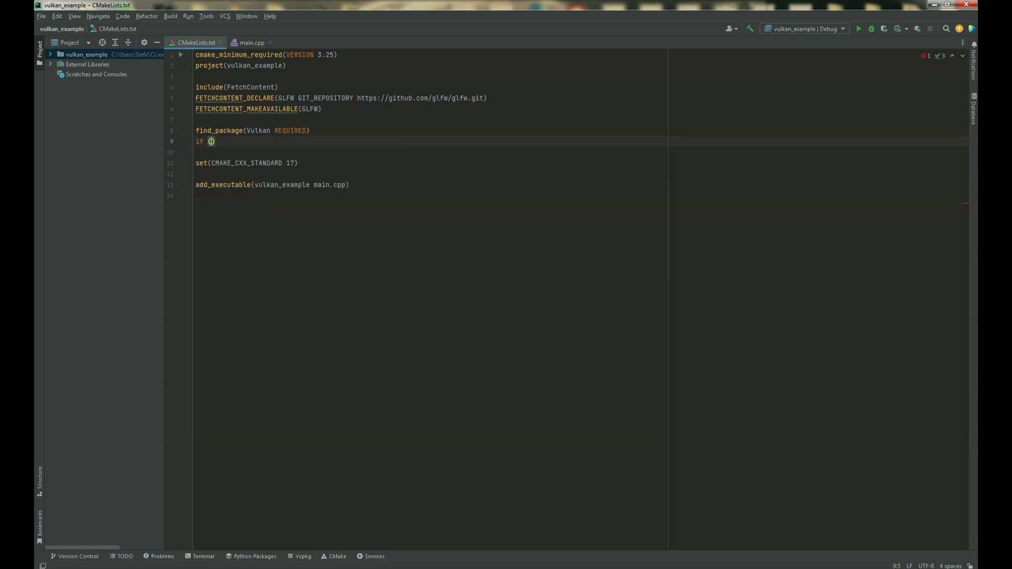
Write if (Vulkan_FOUND) with include_directories(${Vulkan_INCLUDE_DIRS}) inside it.
{"action": "type", "text": "vulk"}
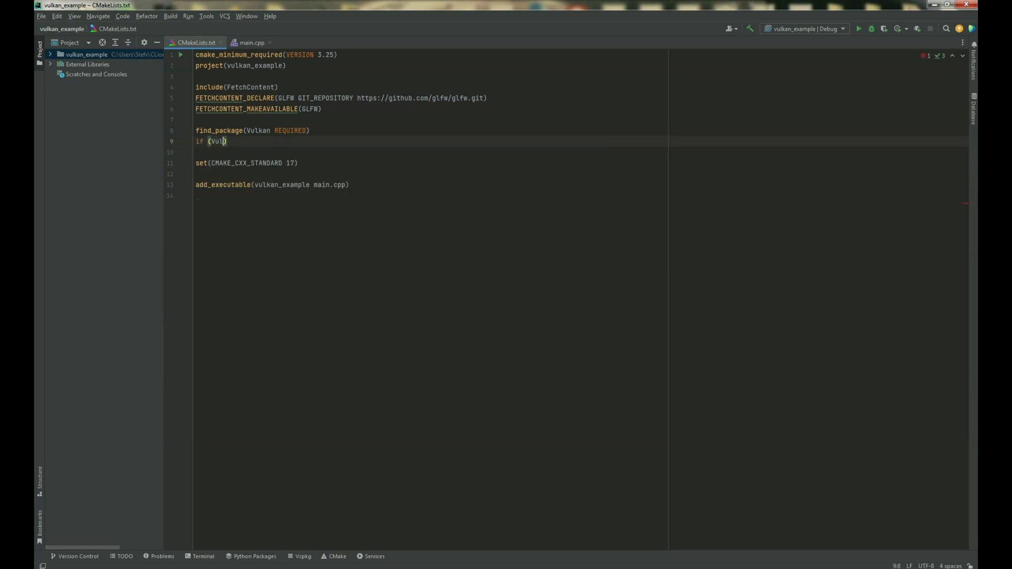
{"action": "type", "text": "kan_"}
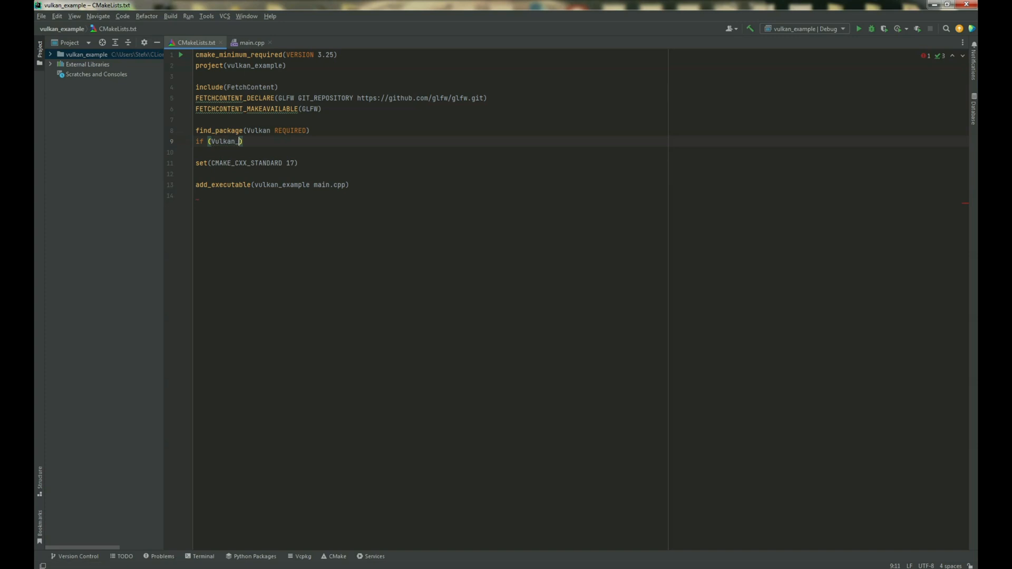
{"action": "type", "text": "FOUND"}
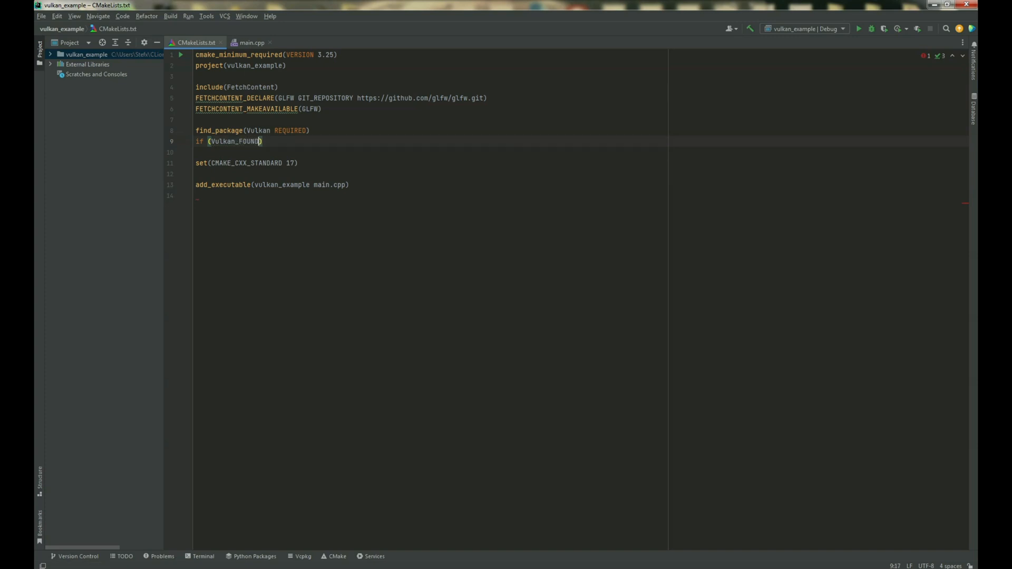
{"action": "key", "text": "Enter"}
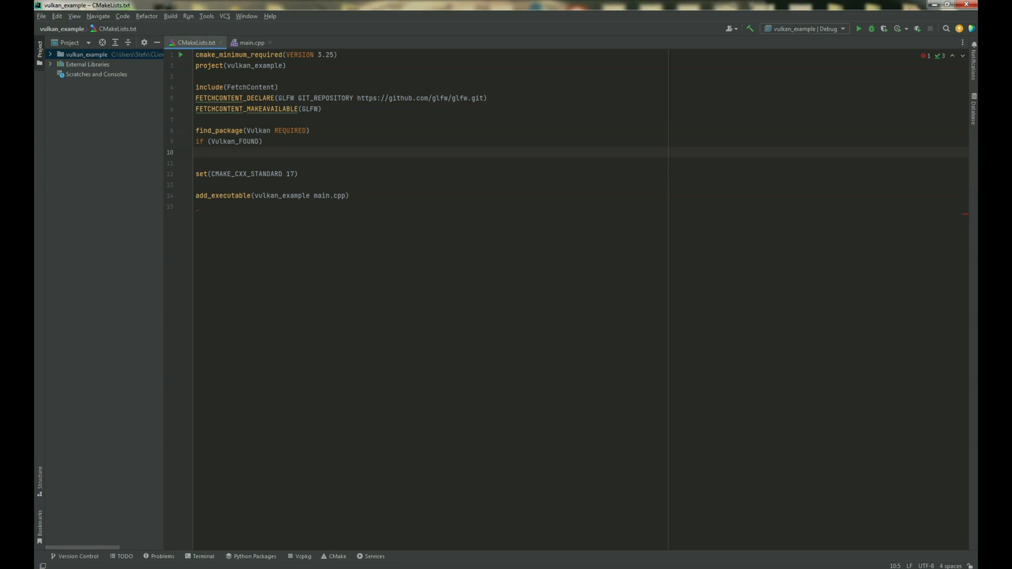
{"action": "type", "text": "include()"}
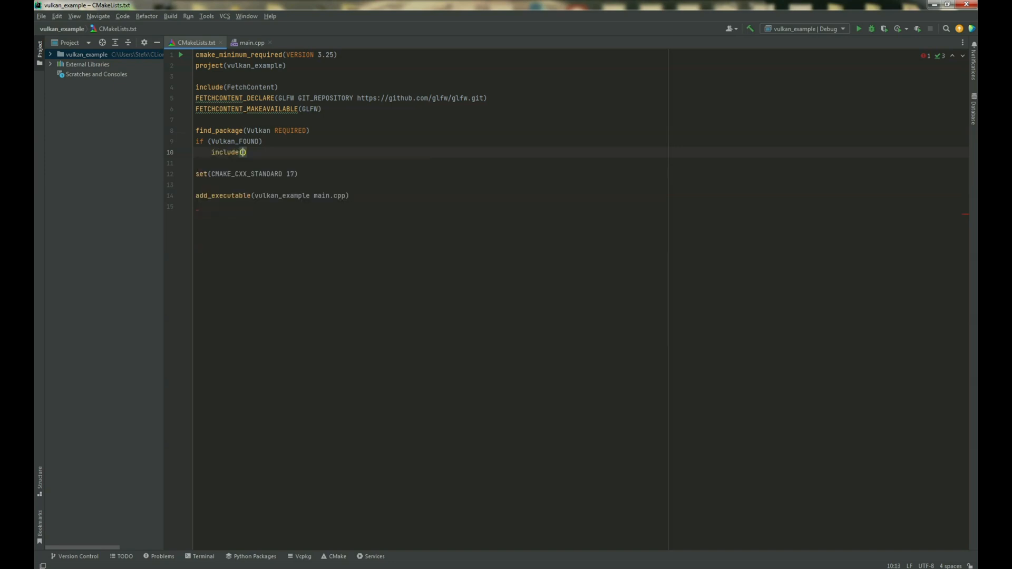
{"action": "key", "text": "Backspace"}
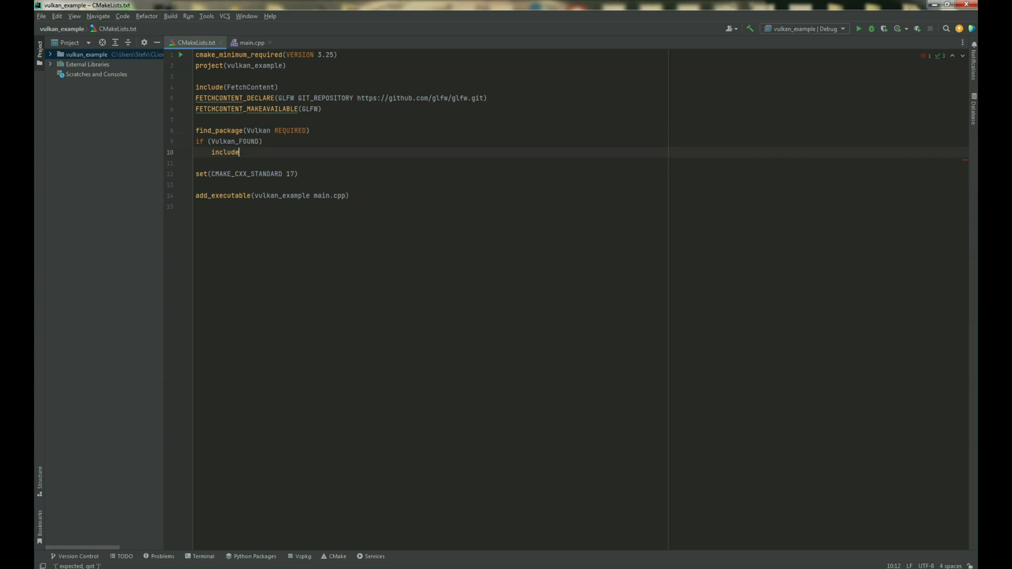
{"action": "type", "text": "_directories()"}
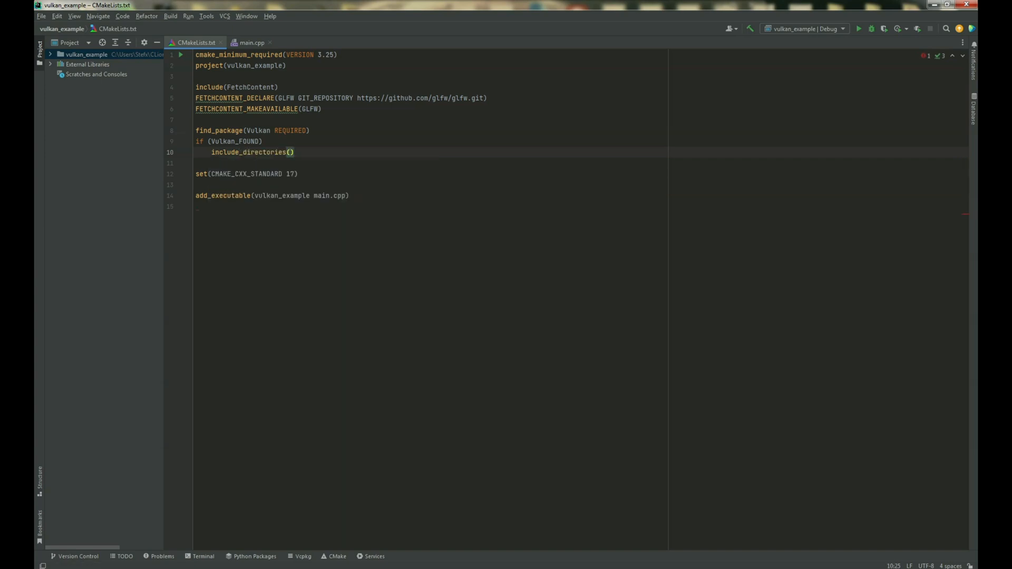
{"action": "type", "text": "$"}
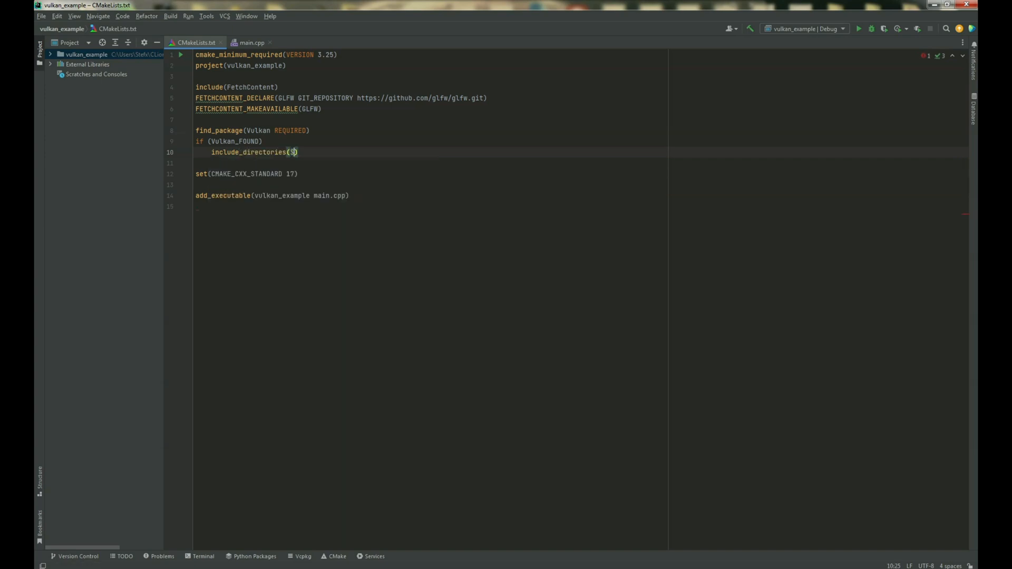
{"action": "type", "text": "{"}
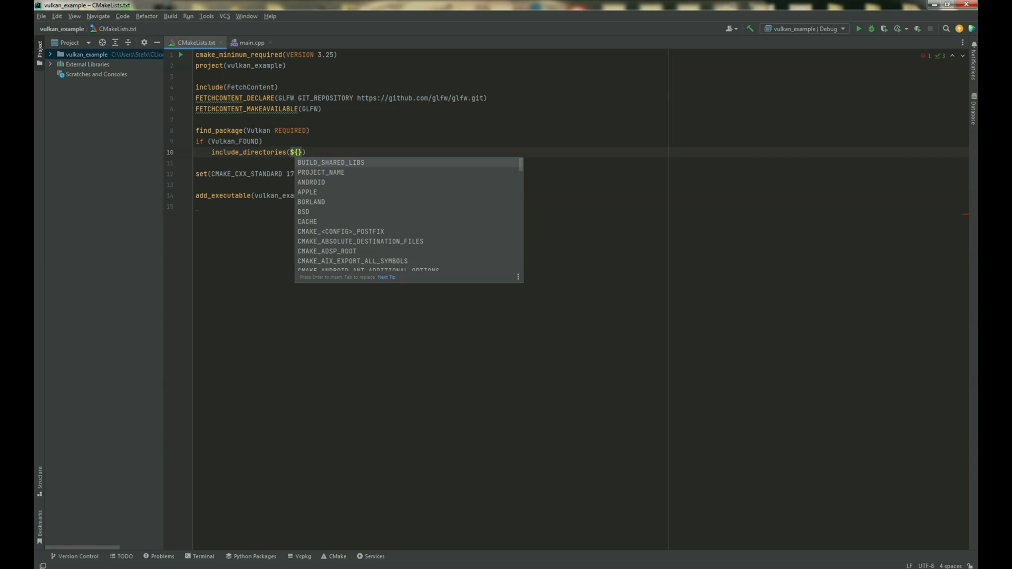
{"action": "type", "text": "Vulkan"}
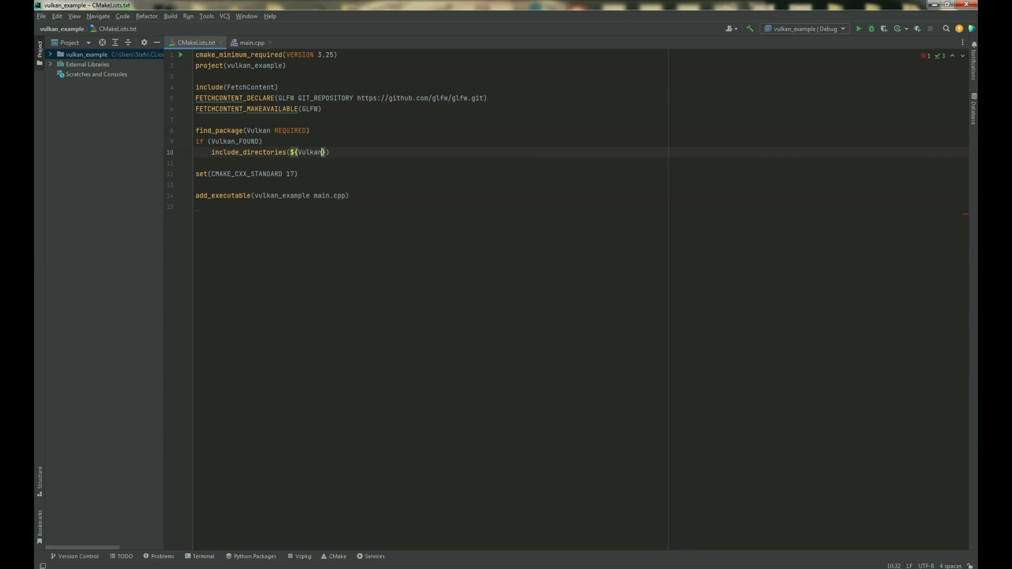
{"action": "type", "text": "_INCL"}
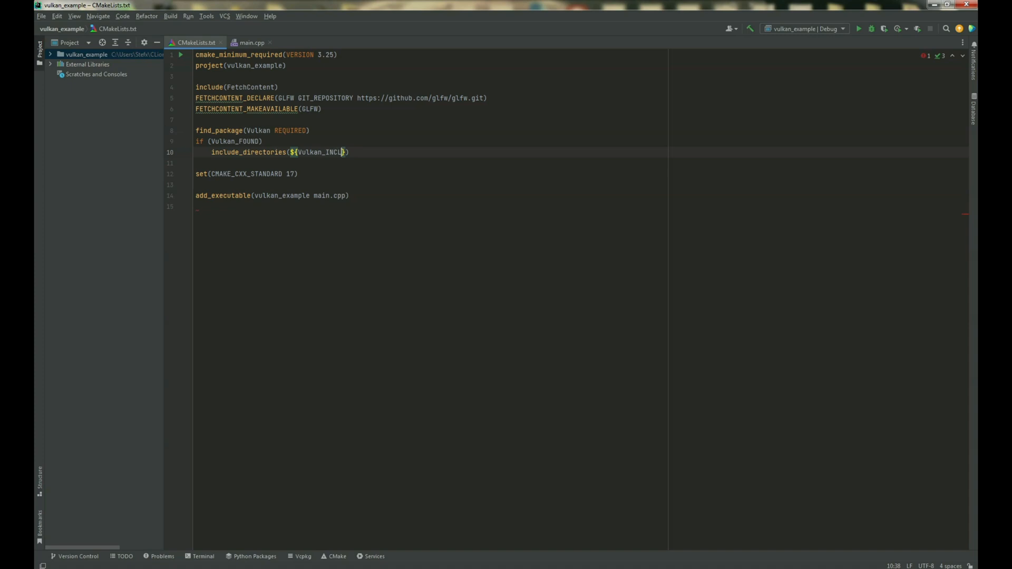
{"action": "type", "text": "UDE_DIRS"}
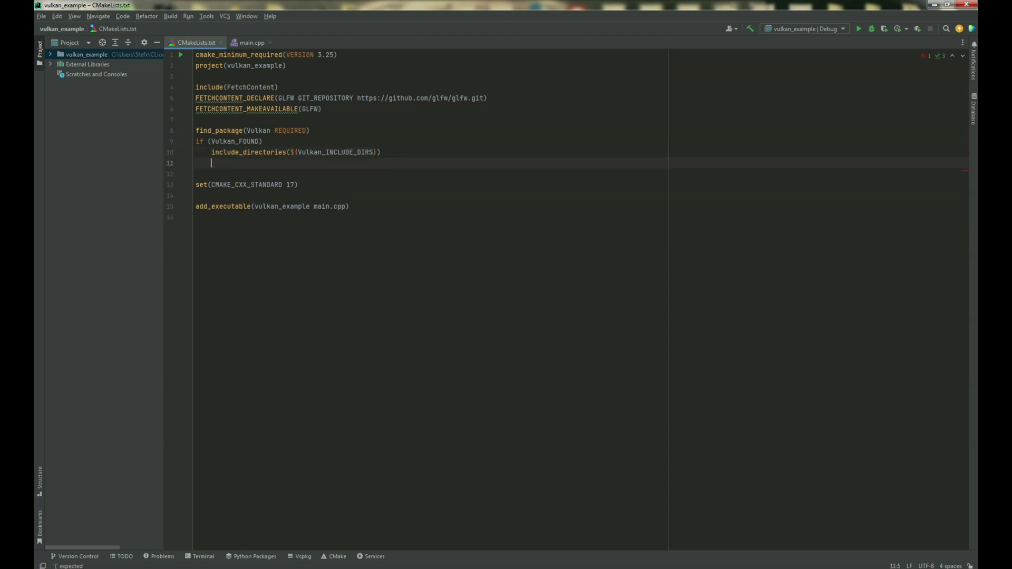
Add link_directories(${Vulkan_LIBRARY_DIRS}) and close the block with endif().
{"action": "type", "text": "link_directories()"}
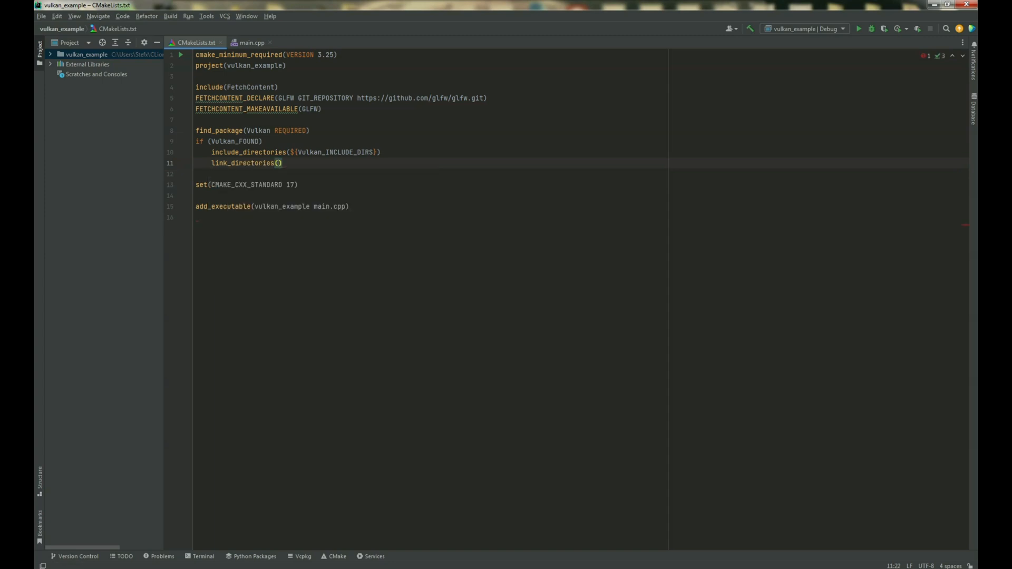
{"action": "type", "text": "${"}
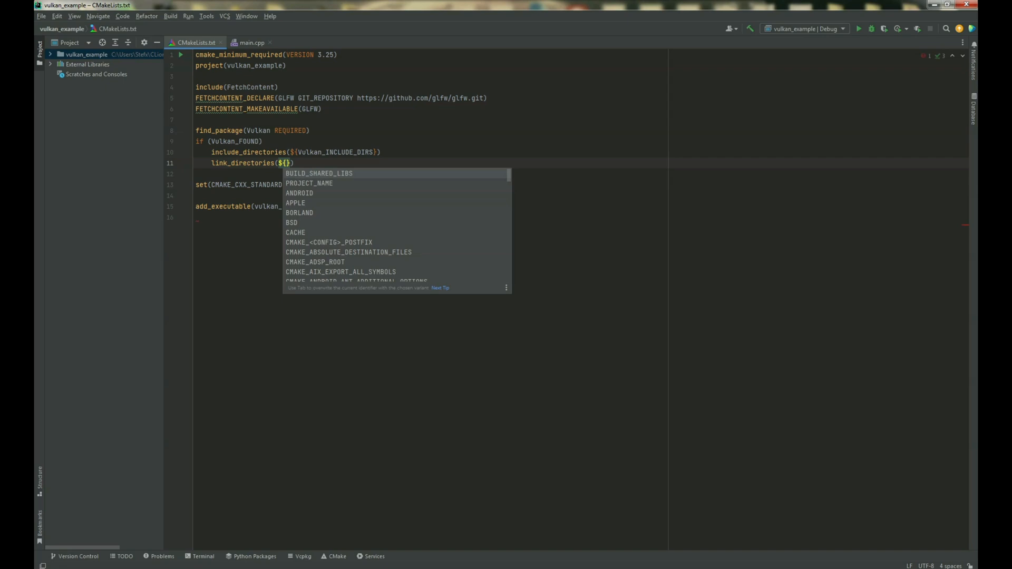
{"action": "type", "text": "Vulkan_"}
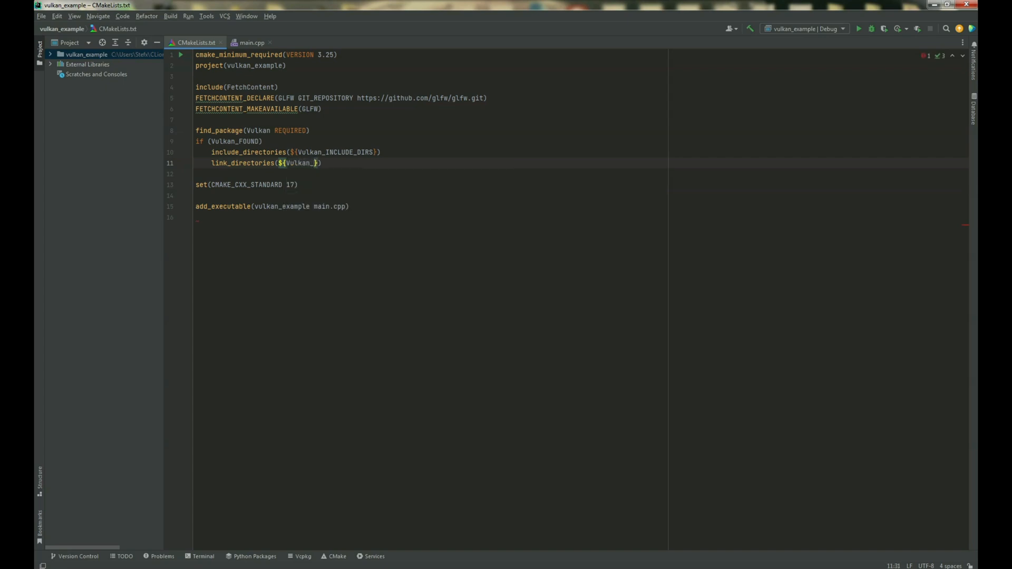
{"action": "type", "text": "LIb"}
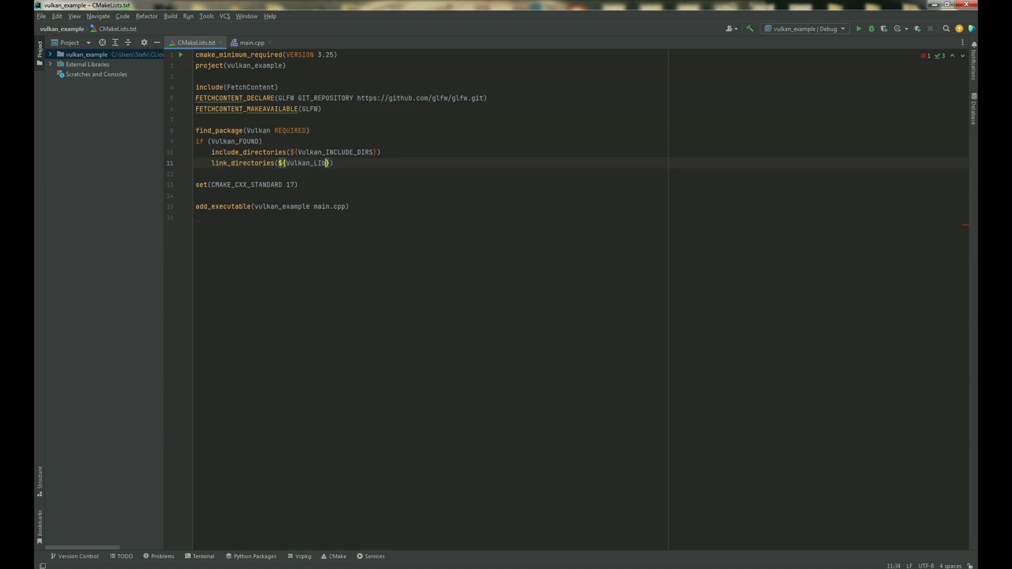
{"action": "type", "text": "BRARY_"}
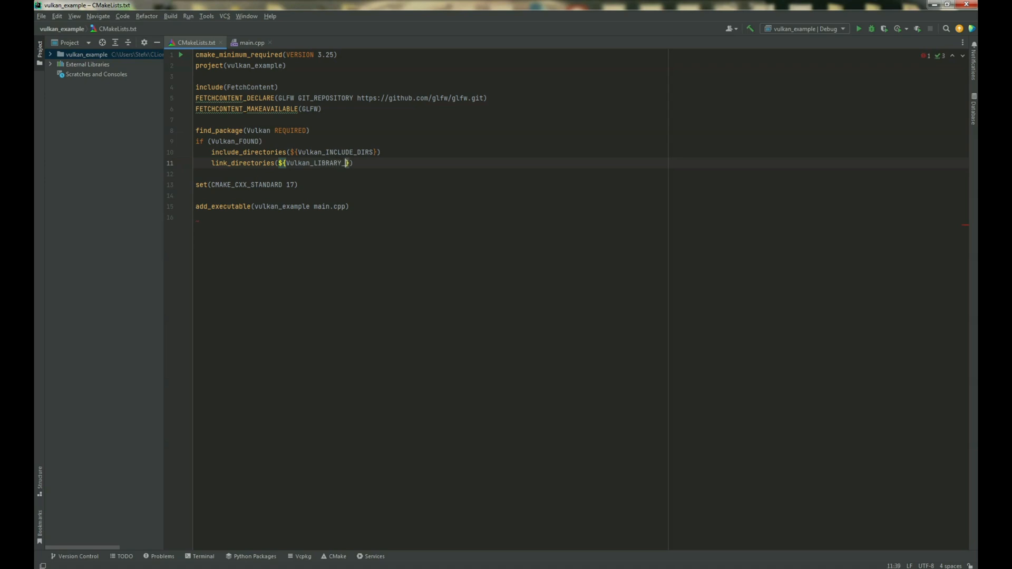
{"action": "type", "text": "DIRS"}
{"action": "type", "text": "end"}
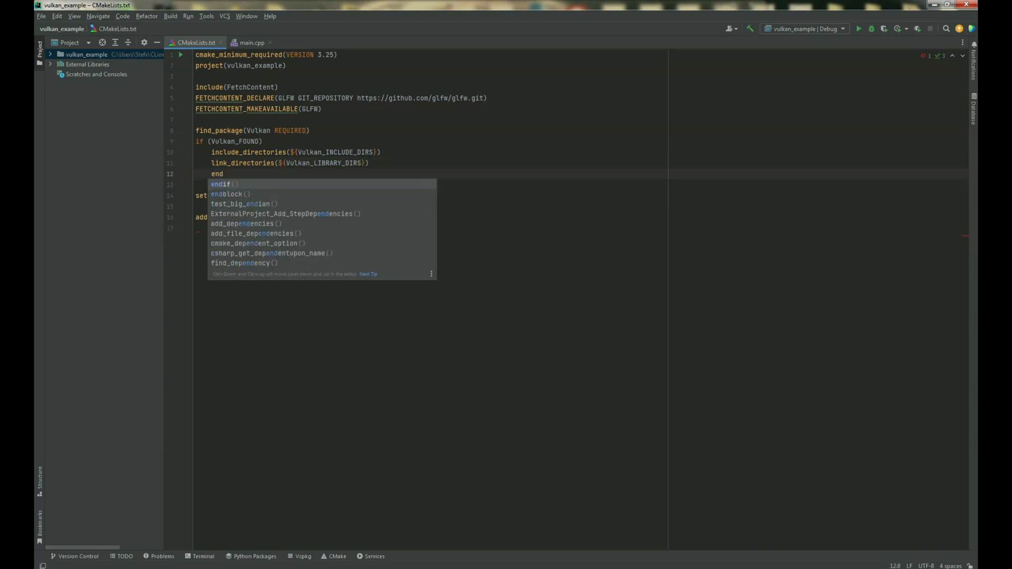
{"action": "key", "text": "Enter"}
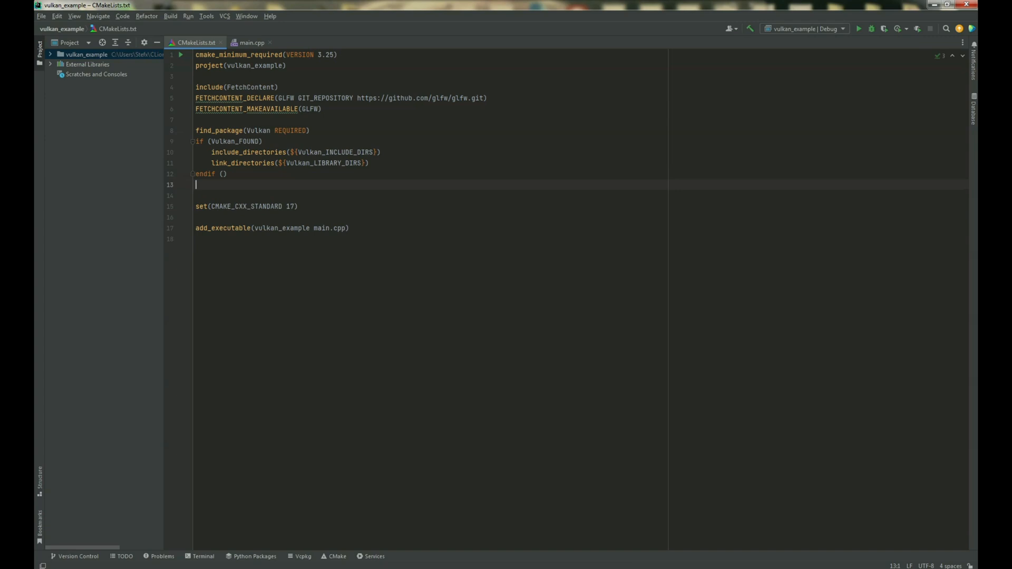
{"action": "mouse_move", "coordinate": [550, 188]}
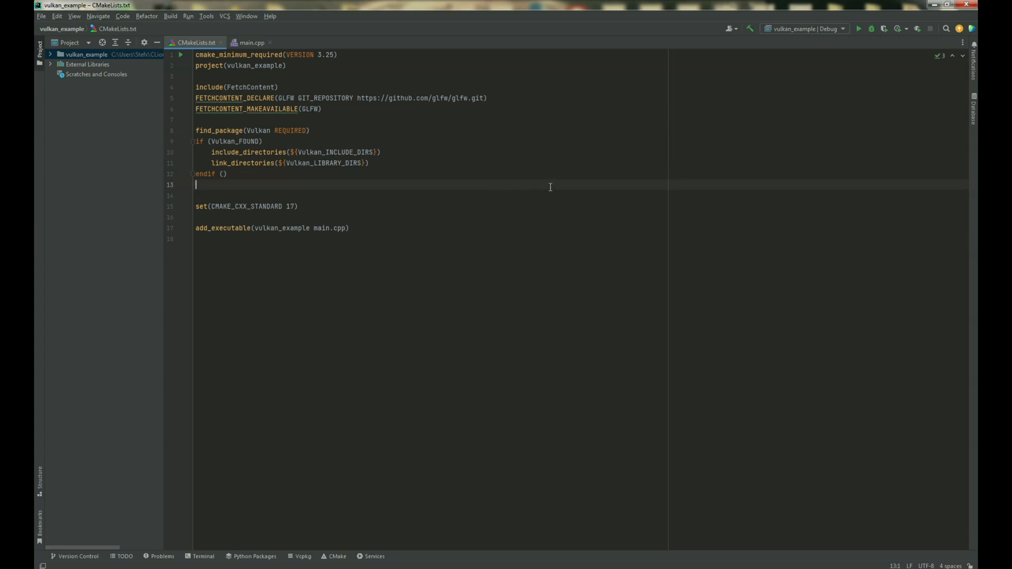
{"action": "mouse_move", "coordinate": [324, 228]}
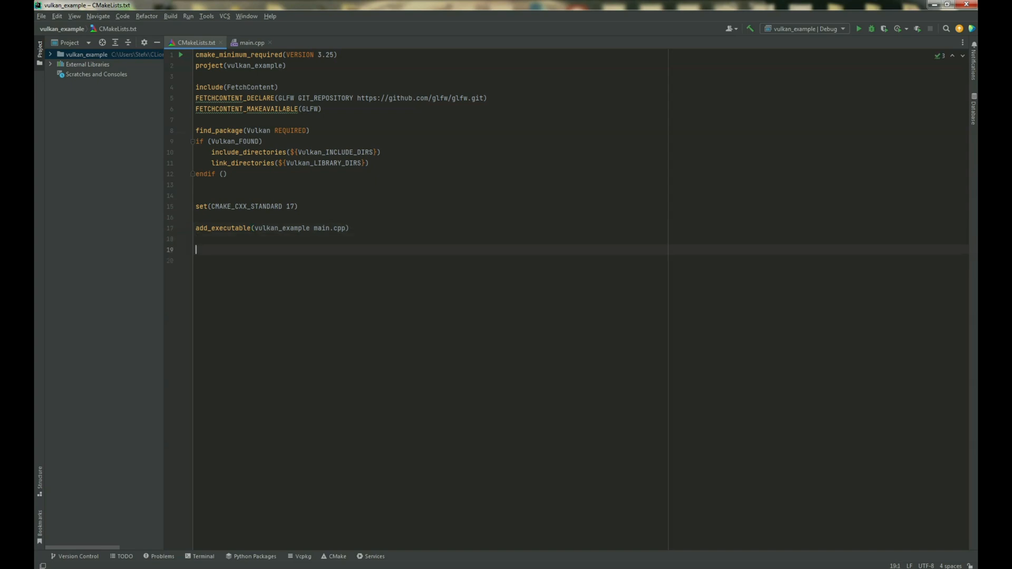
Add target_link_libraries(vulkan_example glfw ${Vulkan_LIBRARIES}) and remove the surplus blank lines.
{"action": "type", "text": "target_"}
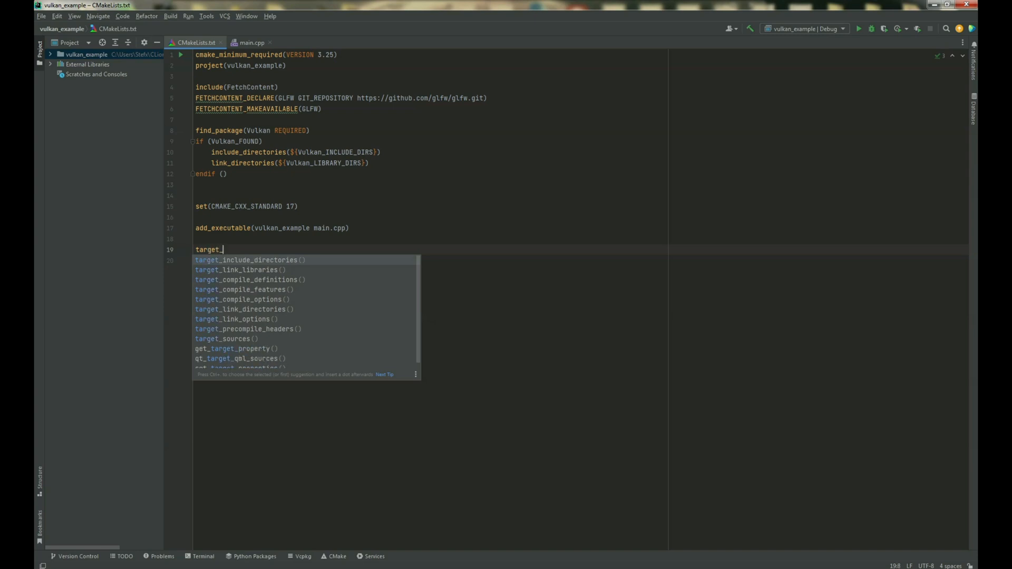
{"action": "left_click", "coordinate": [236, 270]}
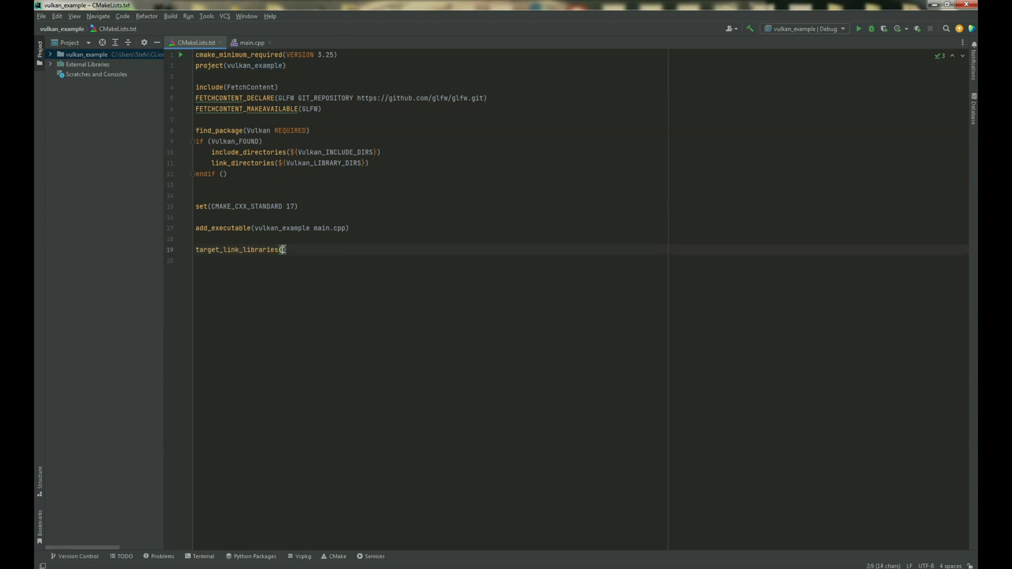
{"action": "type", "text": "vulkan_example"}
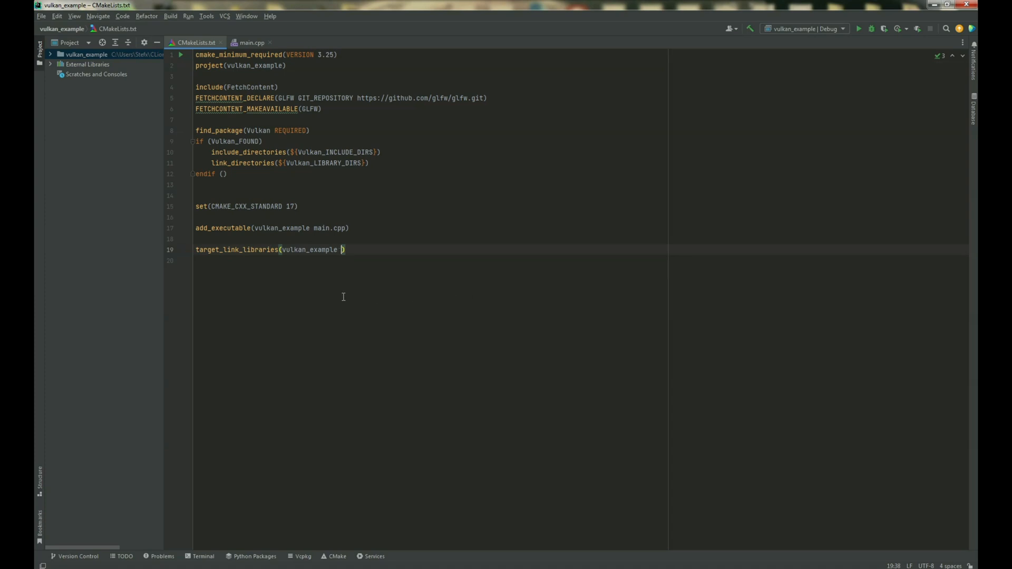
{"action": "mouse_move", "coordinate": [539, 204]}
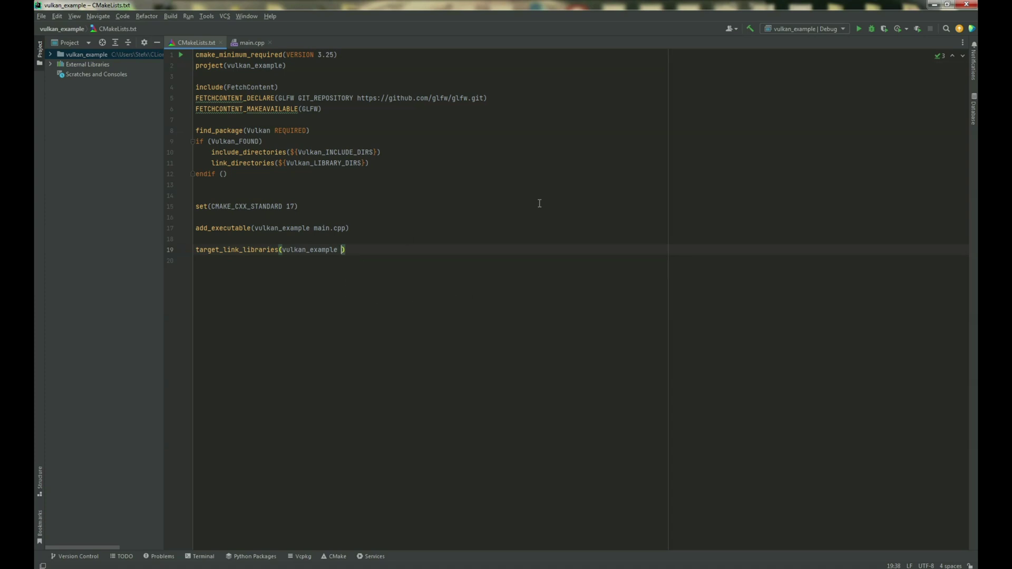
{"action": "mouse_move", "coordinate": [562, 211]}
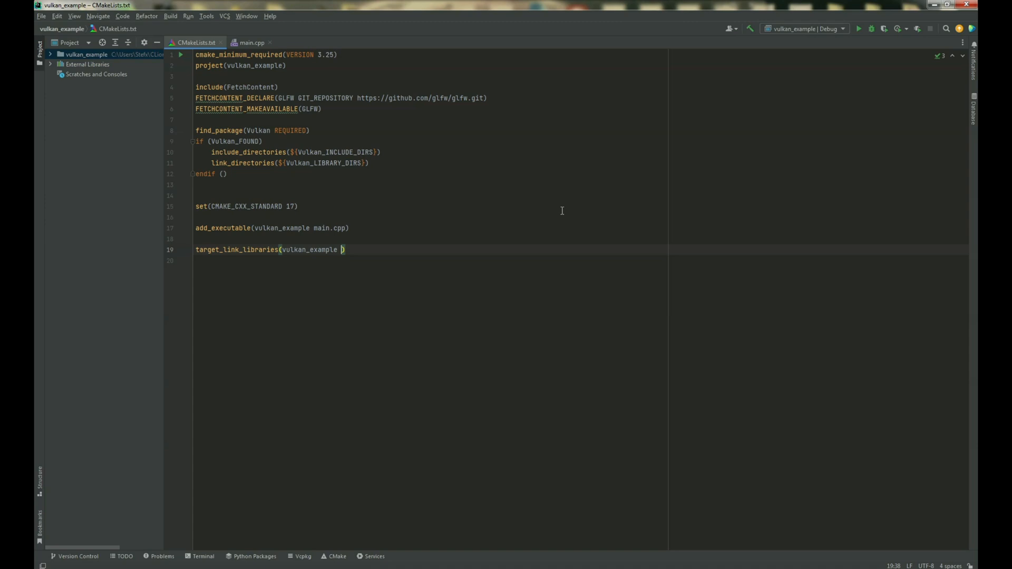
{"action": "type", "text": "glf"}
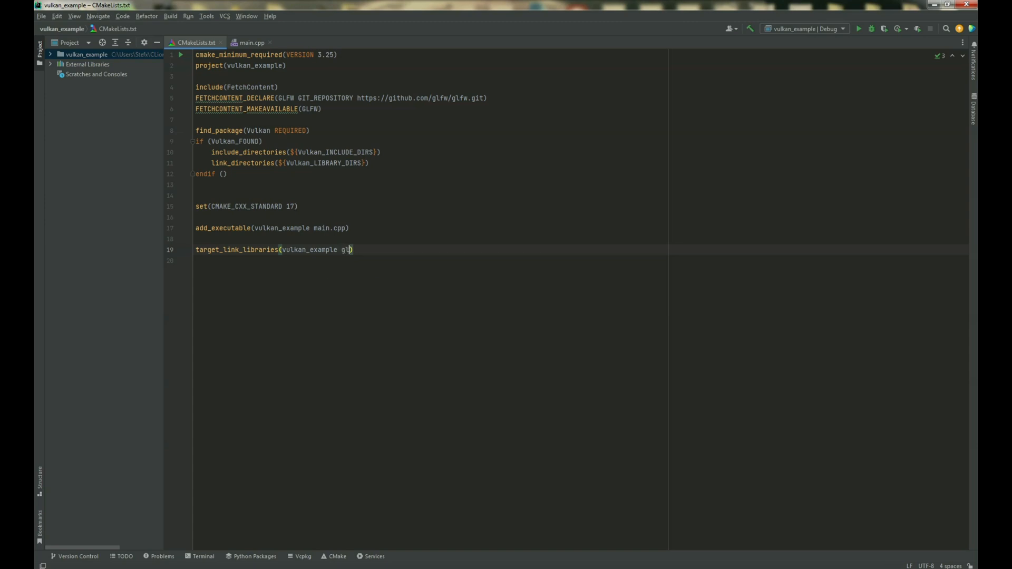
{"action": "type", "text": "w $"}
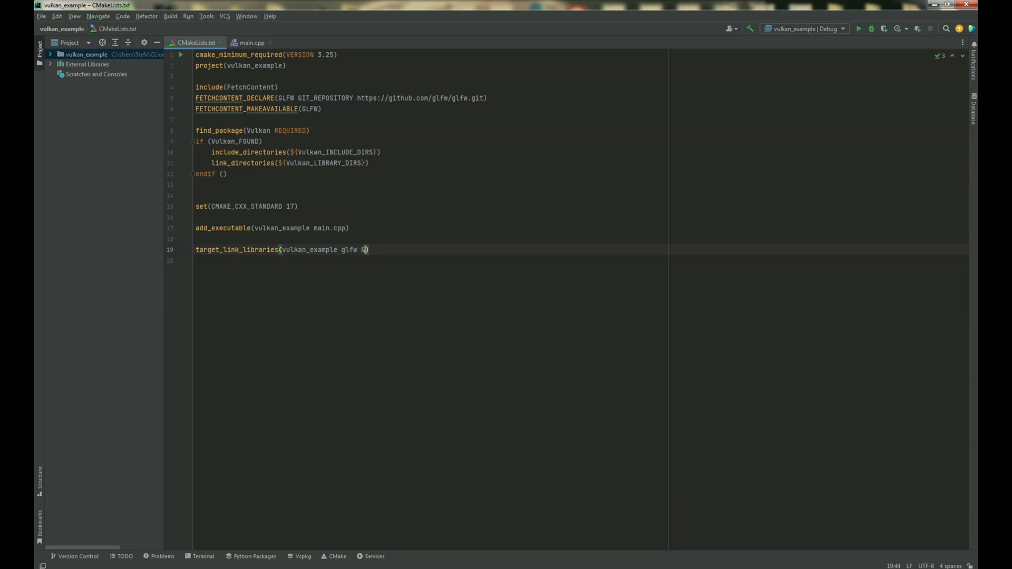
{"action": "type", "text": "{"}
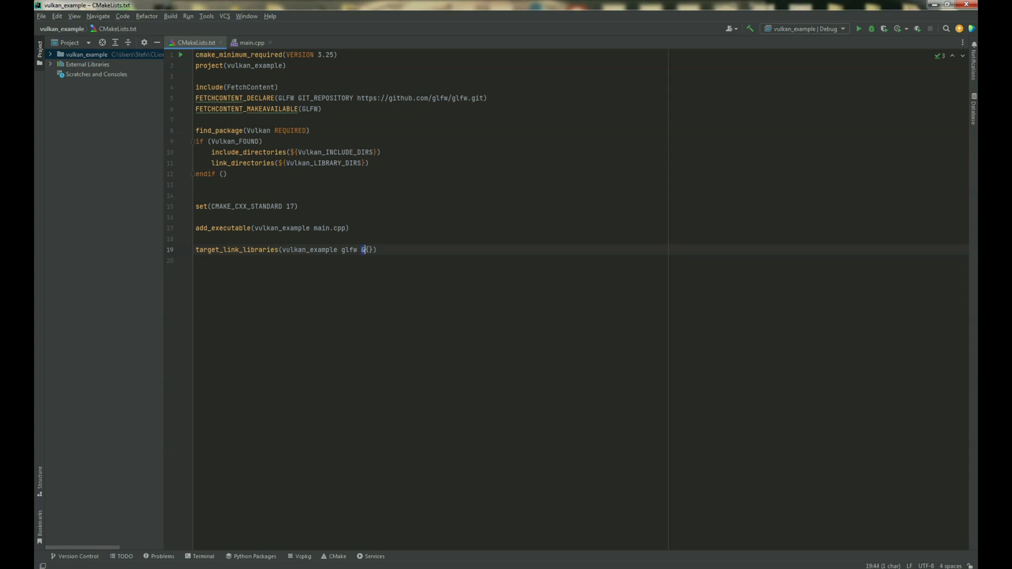
{"action": "type", "text": "$"}
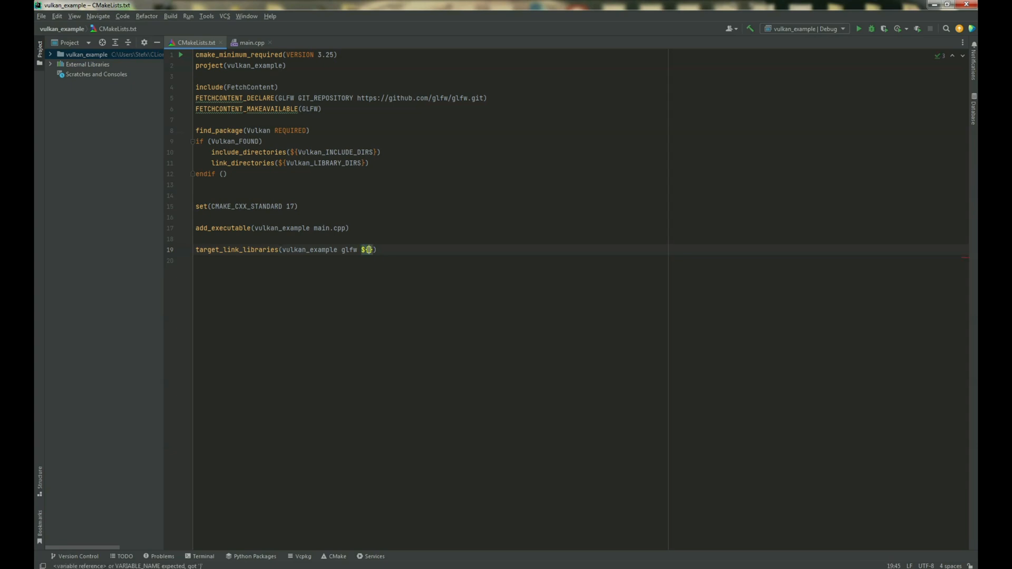
{"action": "type", "text": "Vulkan"}
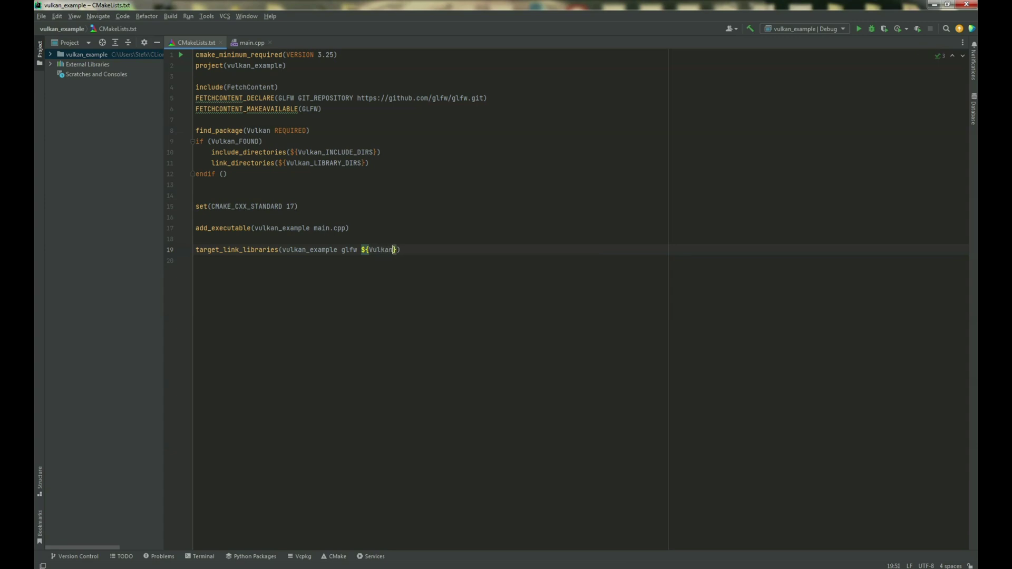
{"action": "type", "text": "_LIBRARIES"}
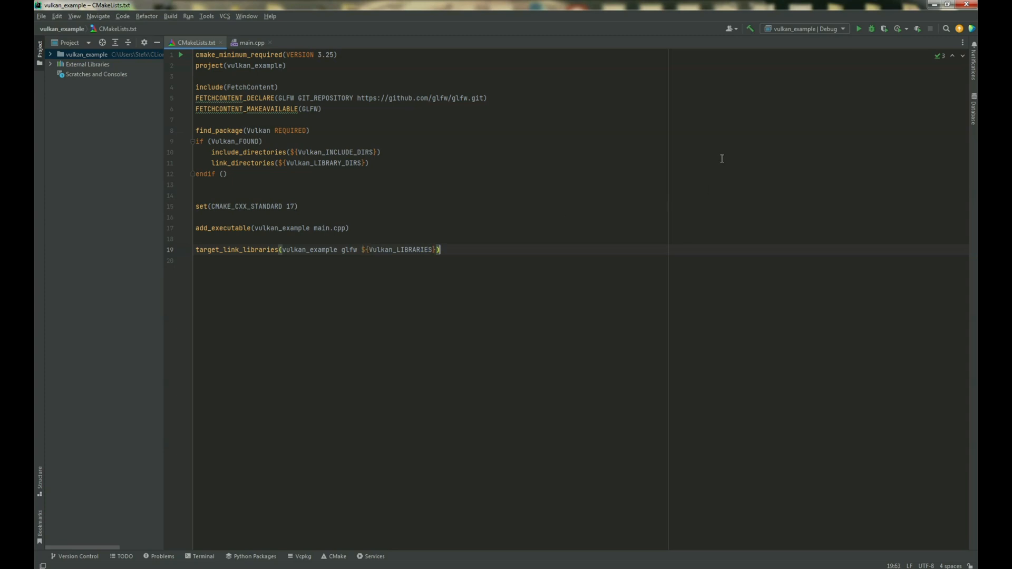
{"action": "mouse_move", "coordinate": [739, 300]}
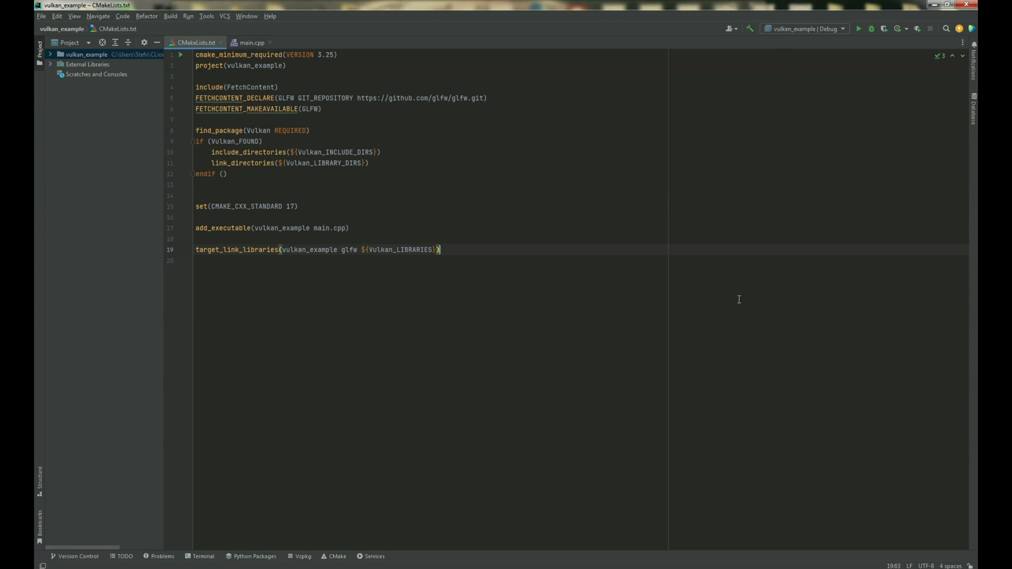
{"action": "key", "text": "Enter"}
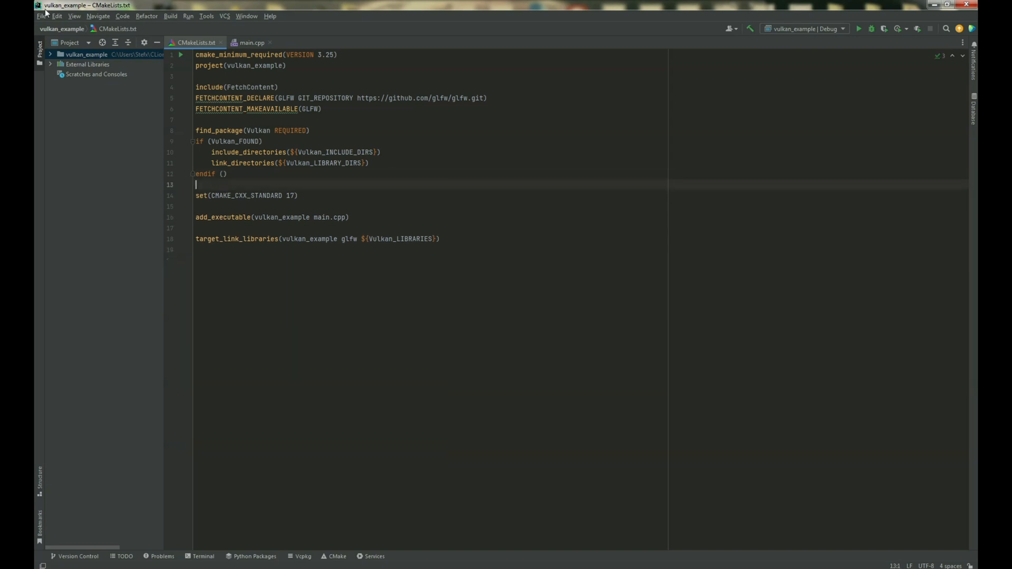
Reload the CMake project from the File menu to pick up the GLFW and Vulkan configuration.
{"action": "left_click", "coordinate": [39, 16]}
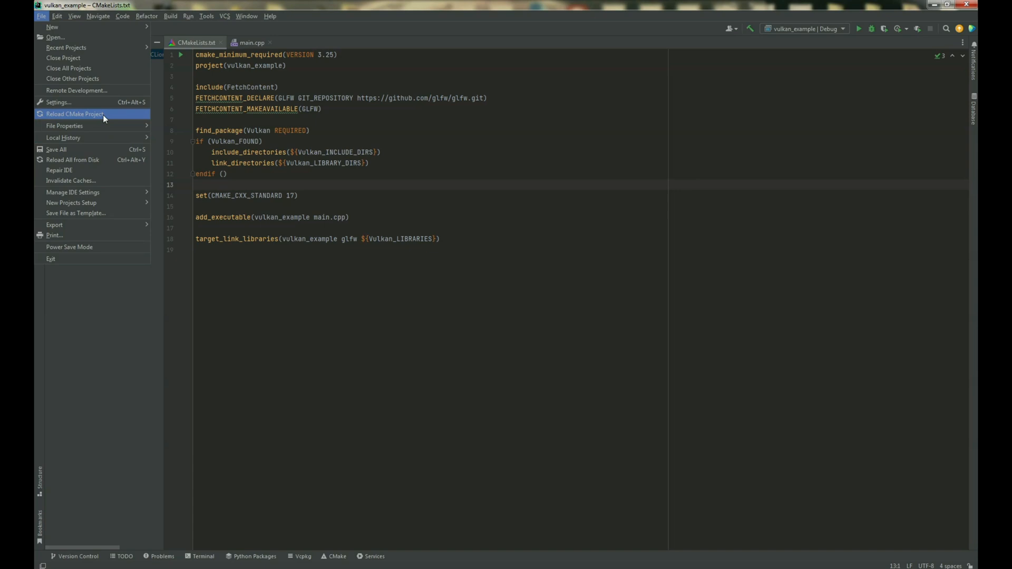
{"action": "left_click", "coordinate": [70, 114]}
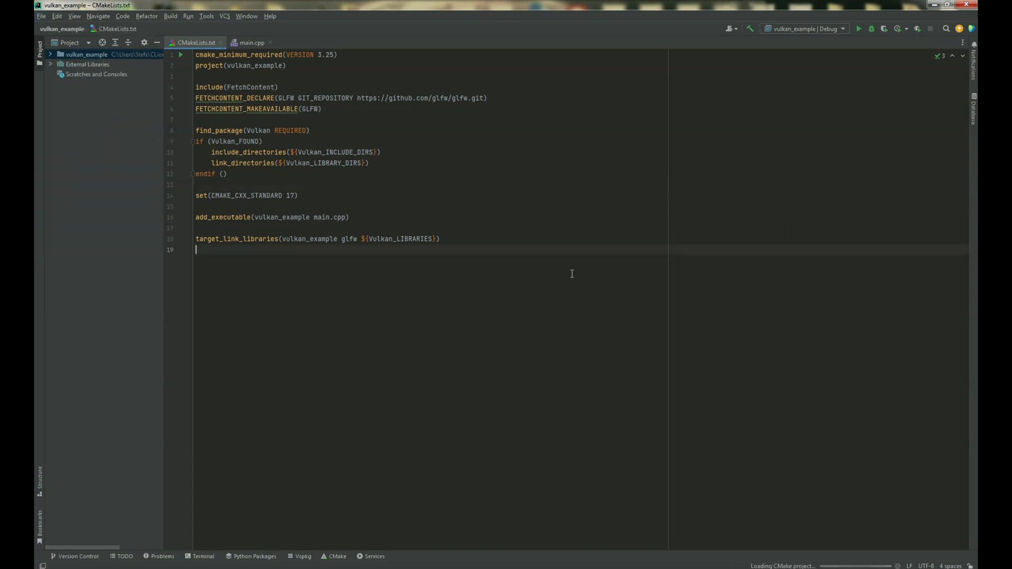
{"action": "mouse_move", "coordinate": [816, 531]}
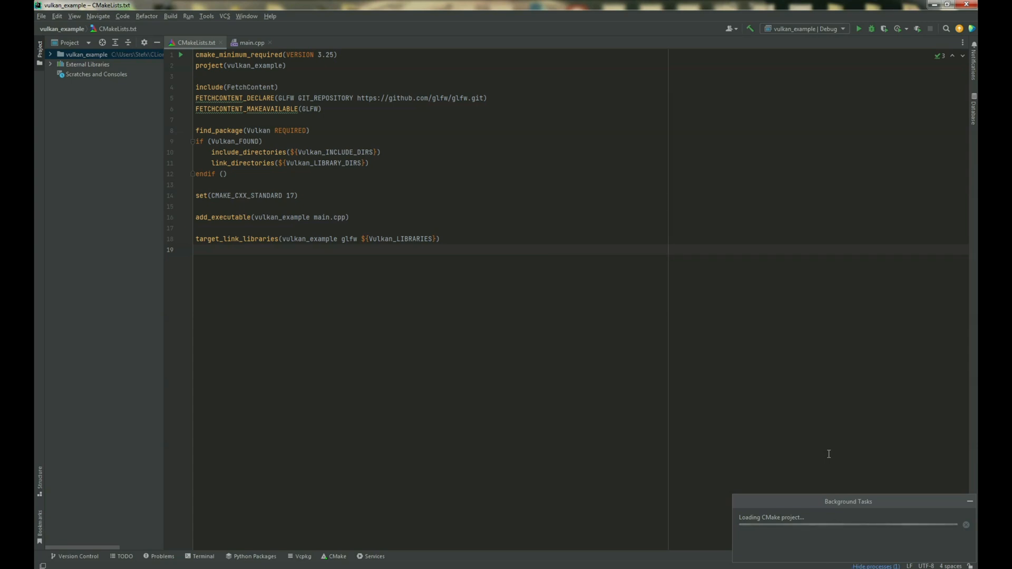
{"action": "mouse_move", "coordinate": [800, 280]}
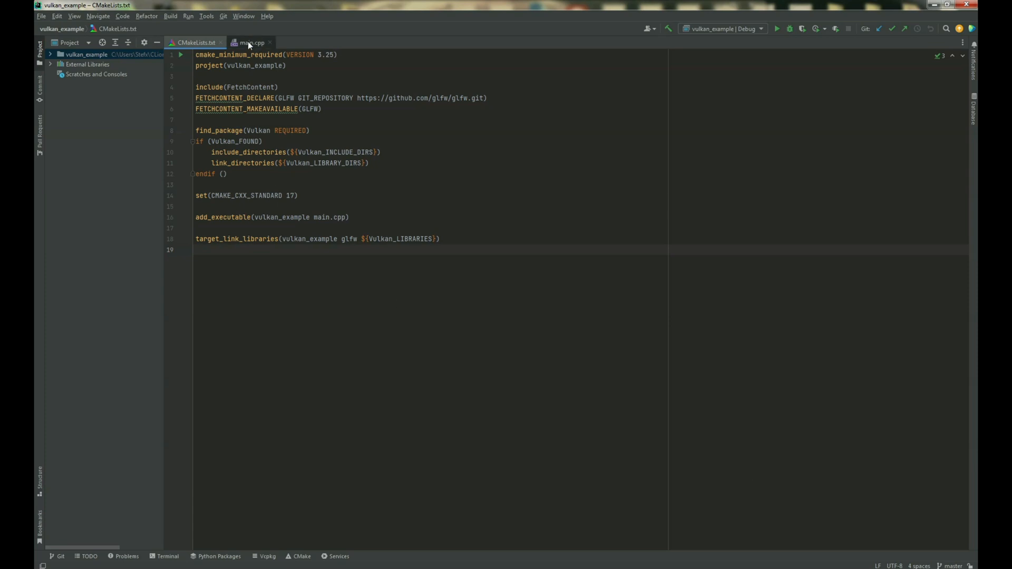
Replace main.cpp with the Vulkan/GLFW window sample and build and run vulkan_example.
{"action": "left_click", "coordinate": [251, 42]}
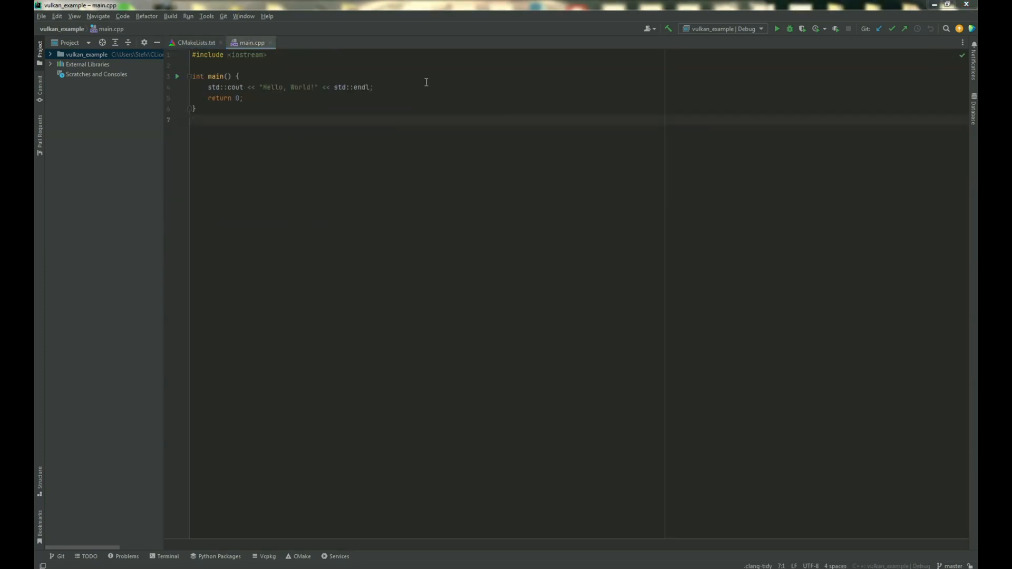
{"action": "key", "text": "ctrl+a"}
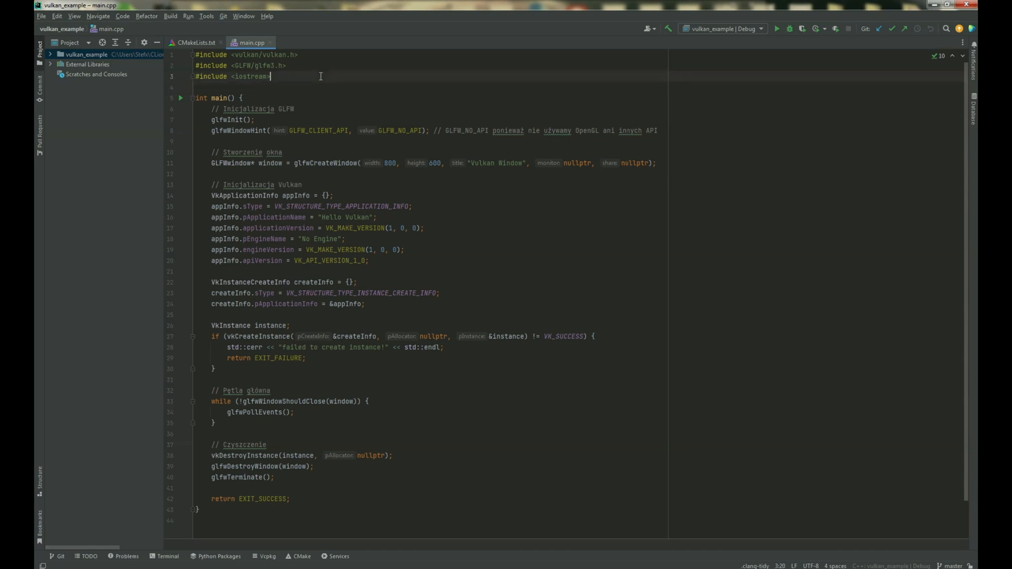
{"action": "mouse_move", "coordinate": [323, 104]}
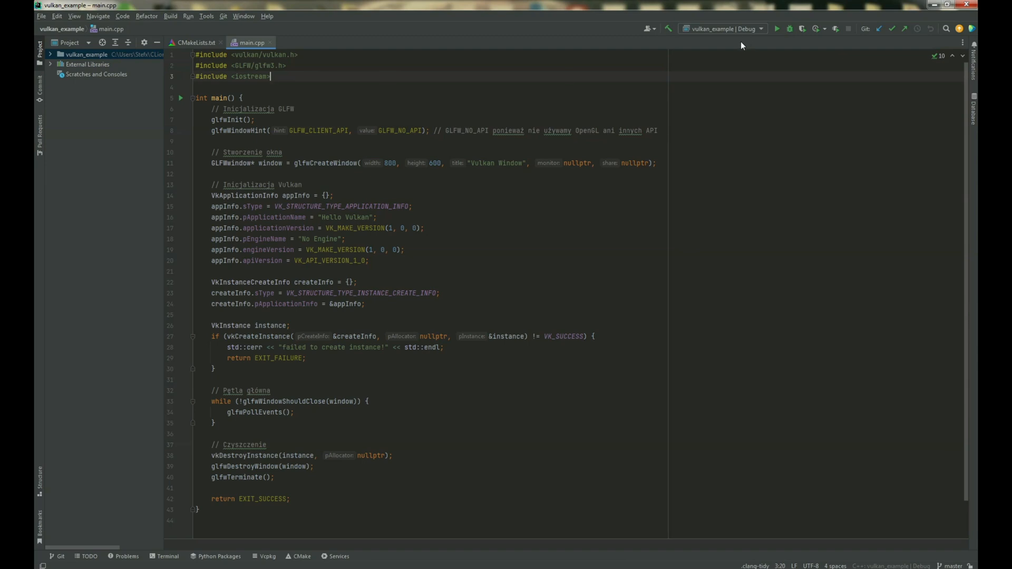
{"action": "left_click", "coordinate": [779, 29]}
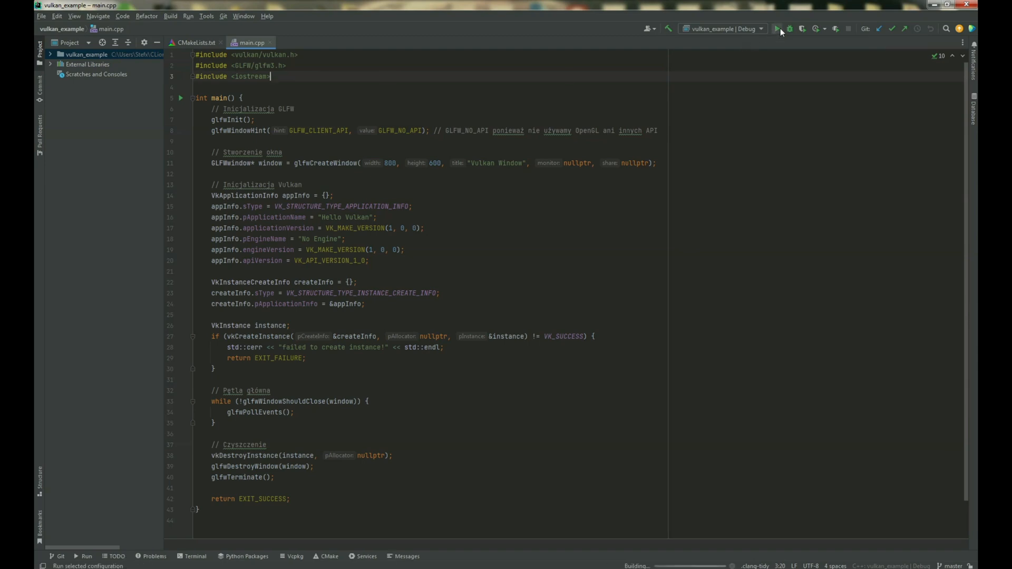